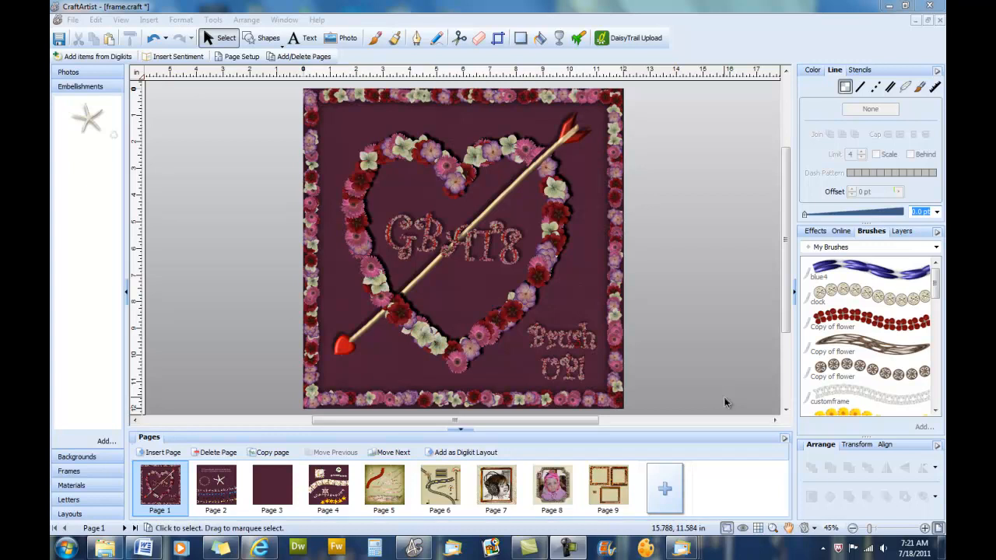
pyautogui.moveTo(324, 328)
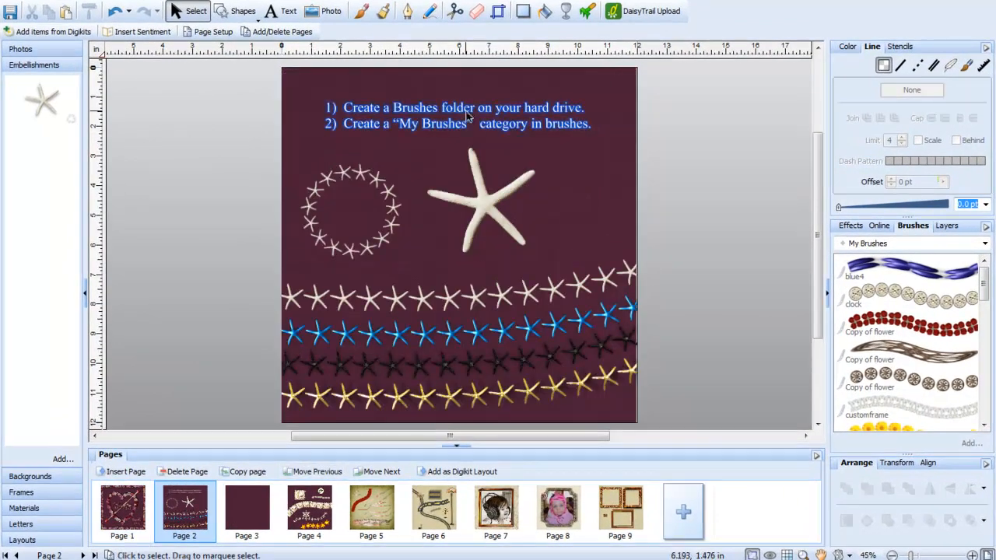
pyautogui.moveTo(564, 121)
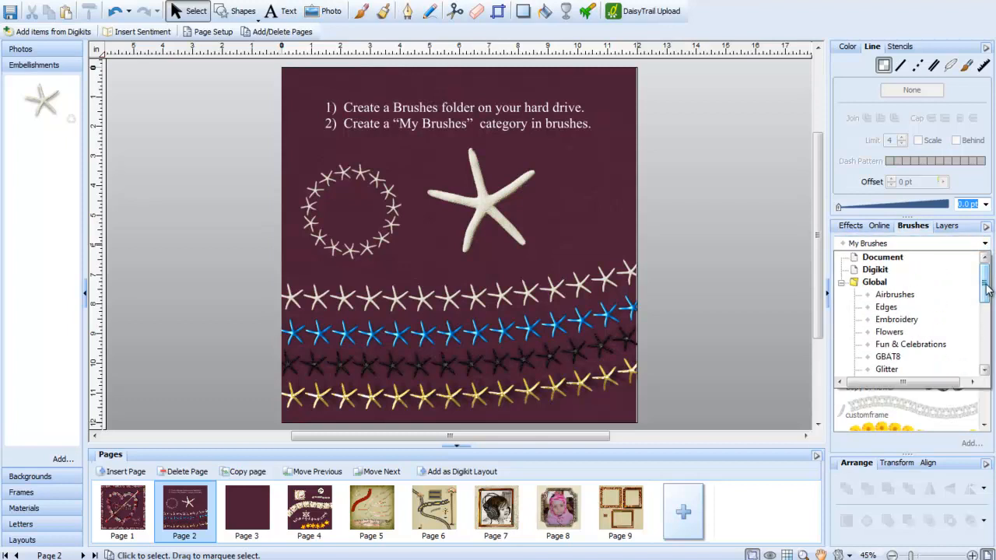
pyautogui.click(875, 282)
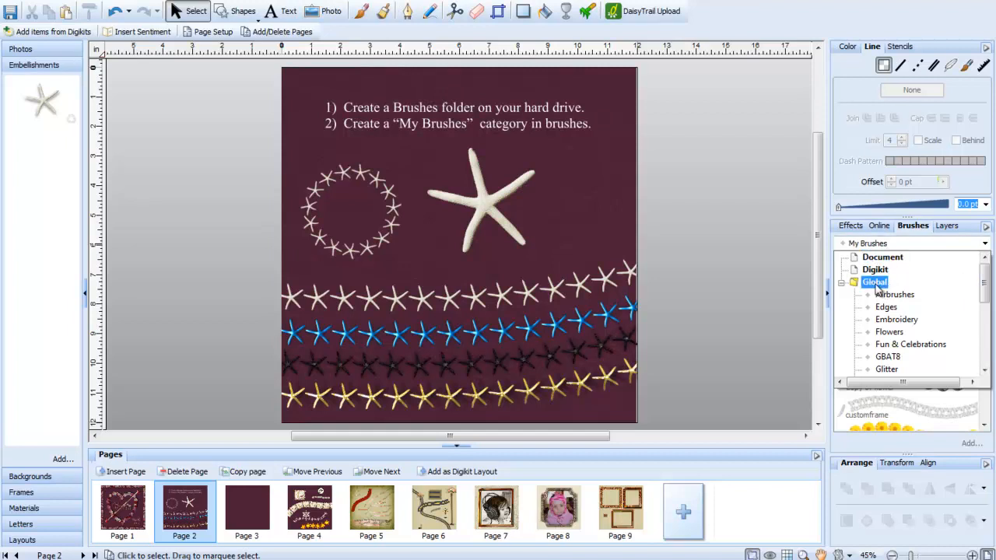
pyautogui.click(874, 282)
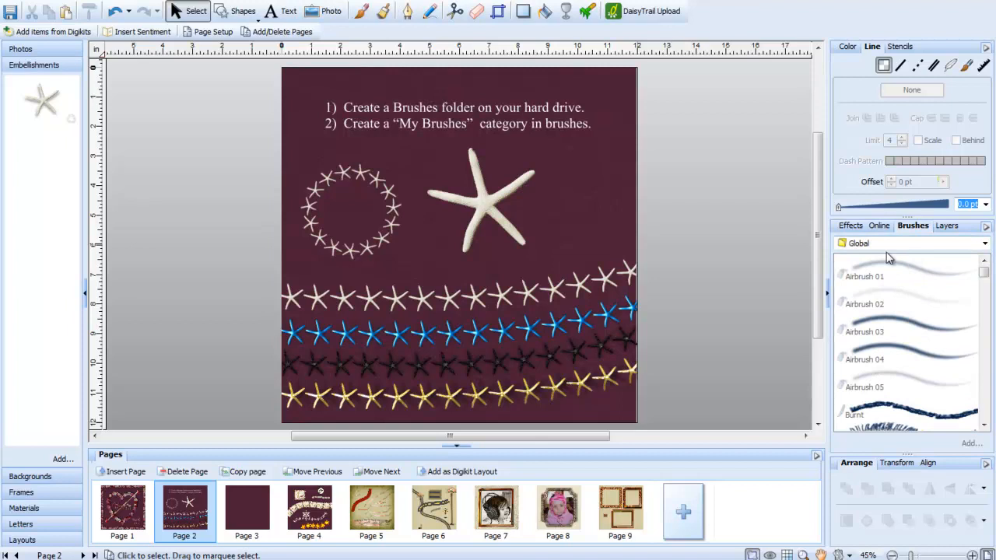
pyautogui.moveTo(895, 253)
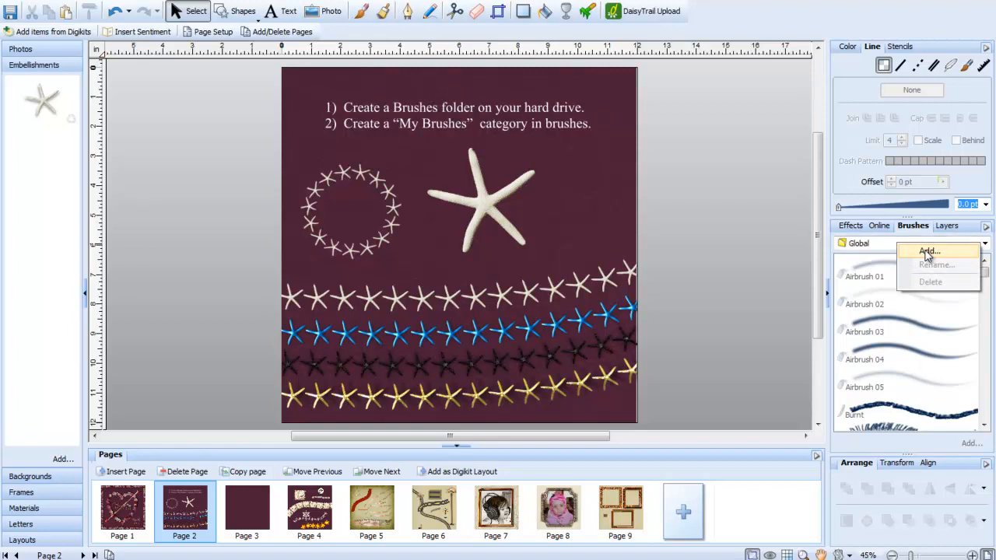
pyautogui.click(929, 251)
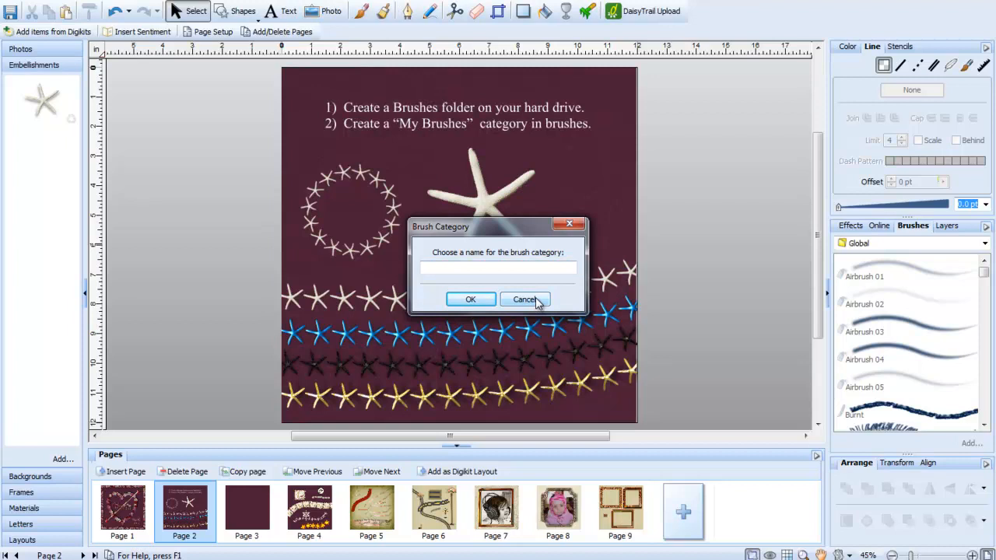
pyautogui.click(524, 300)
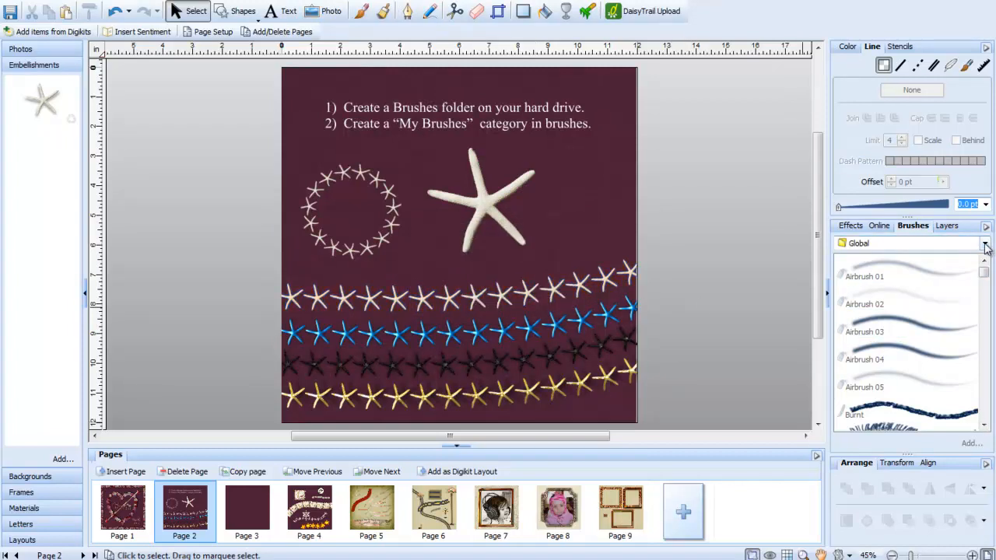
pyautogui.click(985, 243)
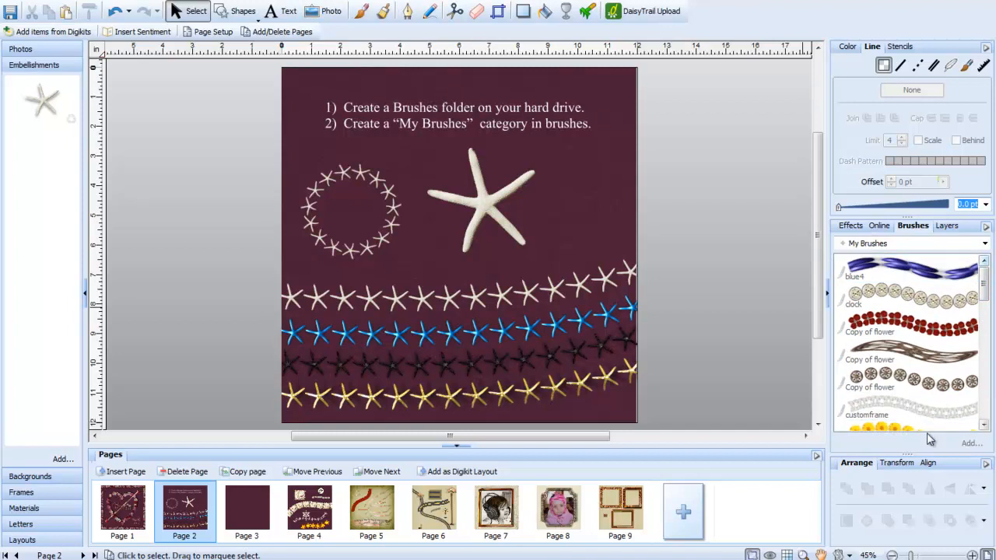
pyautogui.moveTo(726, 267)
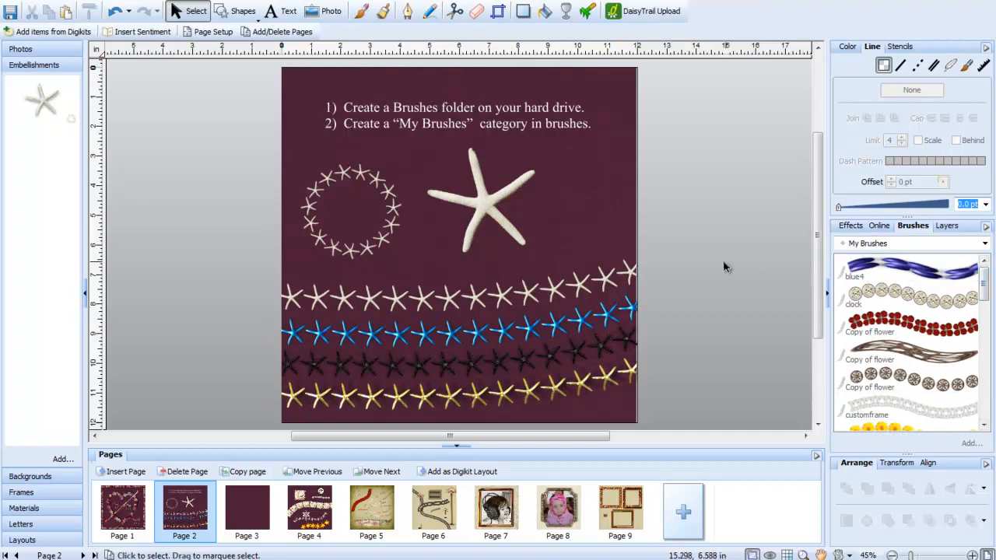
pyautogui.moveTo(479, 245)
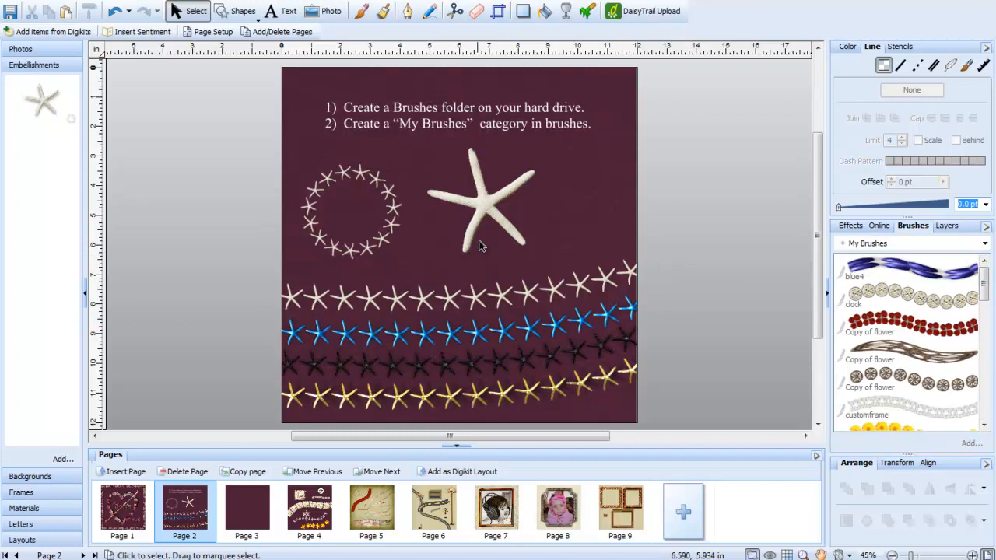
# Drag a starfish embellishment onto blank page 3, sized small near the top centre, and select it.
pyautogui.click(247, 509)
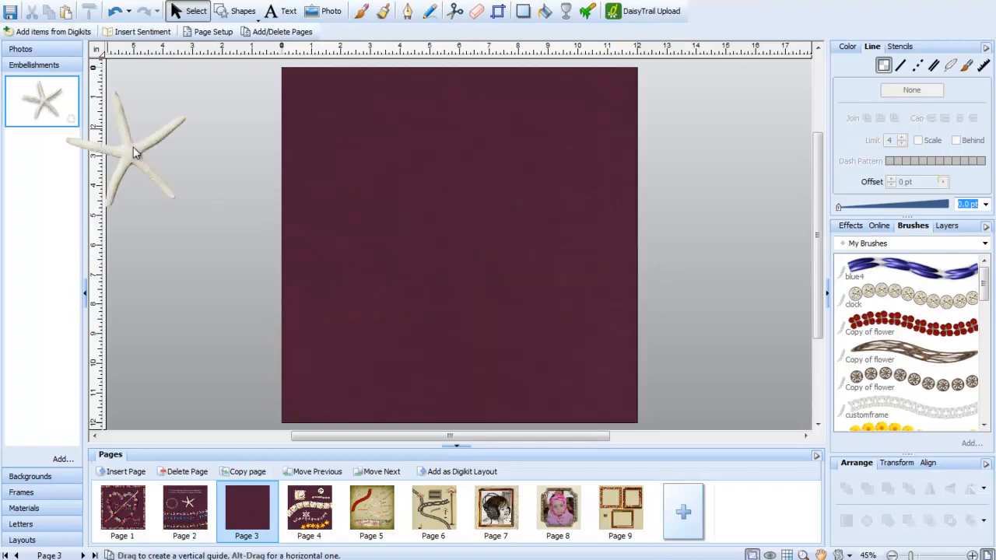
pyautogui.moveTo(141, 148); pyautogui.dragTo(461, 200)
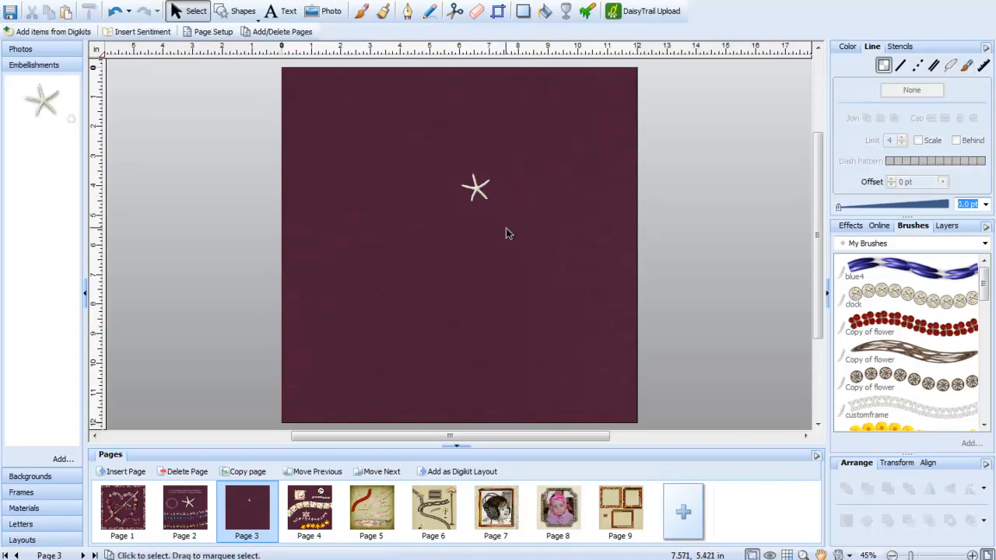
pyautogui.moveTo(279, 189)
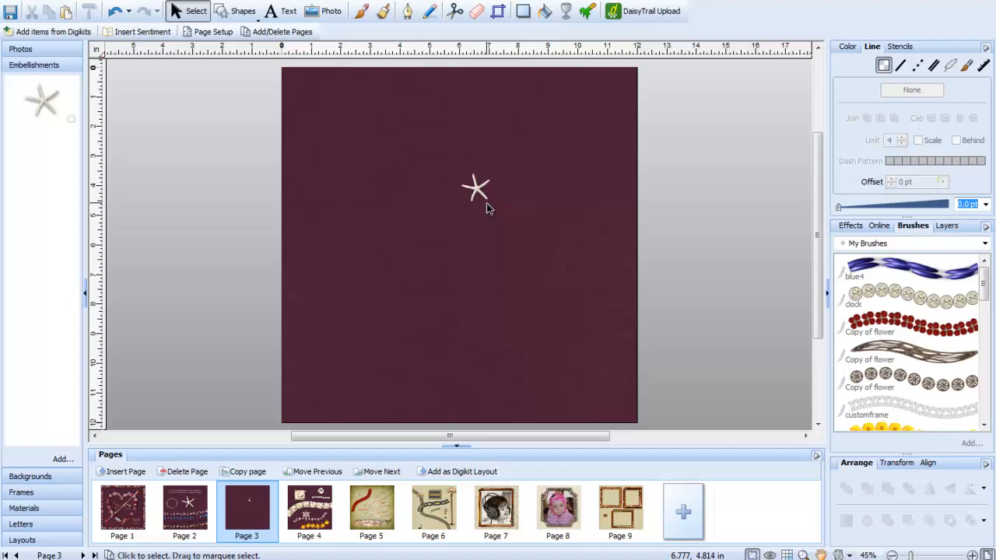
pyautogui.click(476, 186)
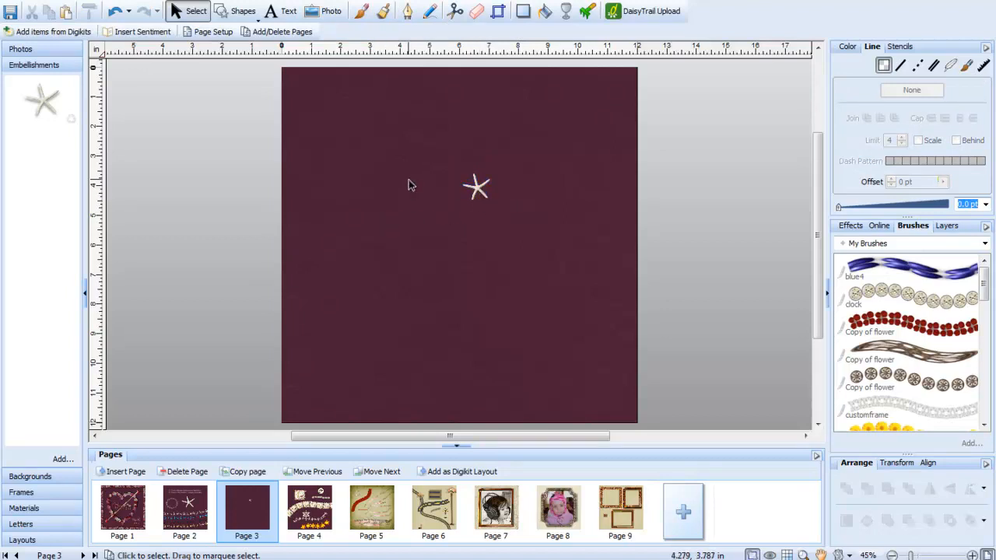
pyautogui.click(477, 186)
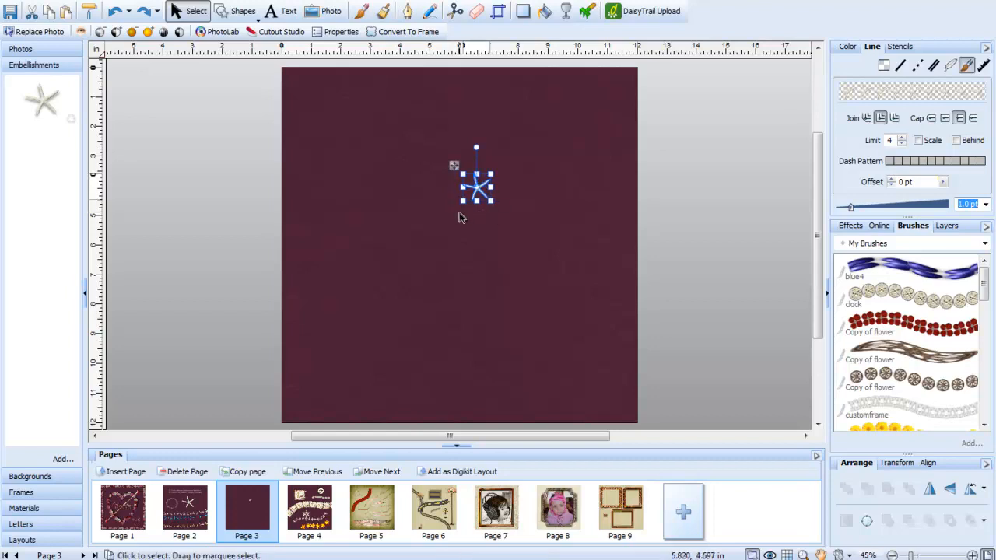
pyautogui.moveTo(469, 218)
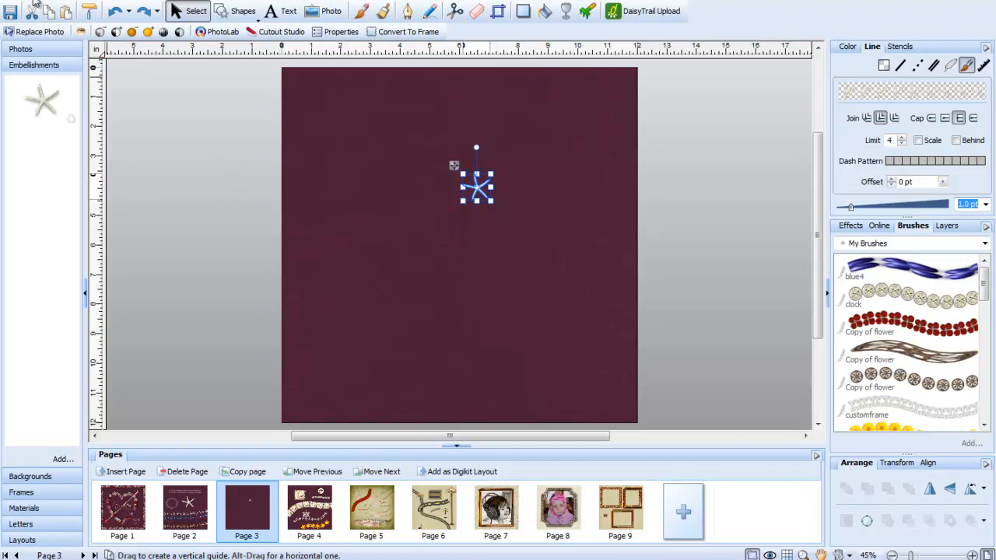
# Export the selected starfish via Export as Image, keeping Selected items and Windows HD Photo format.
pyautogui.click(27, 6)
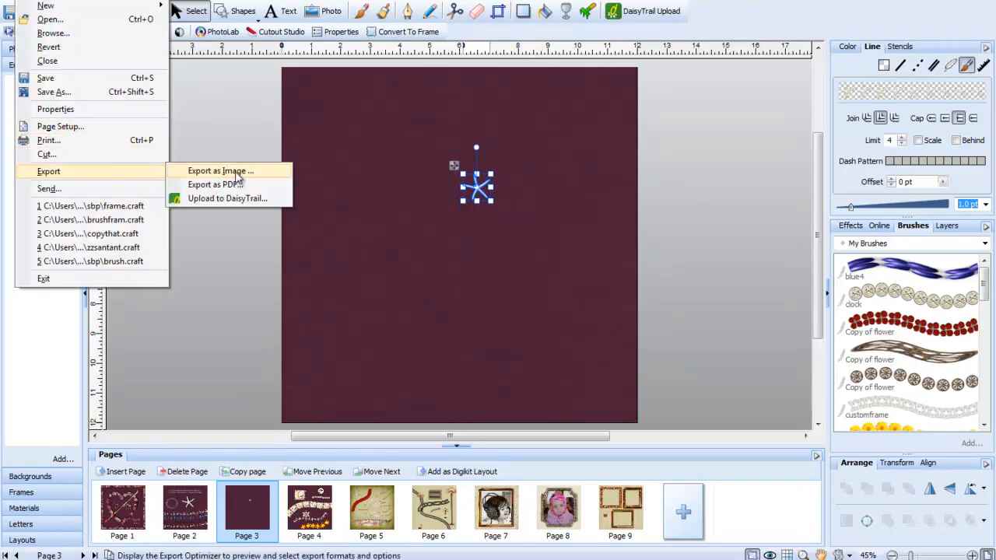
pyautogui.click(220, 171)
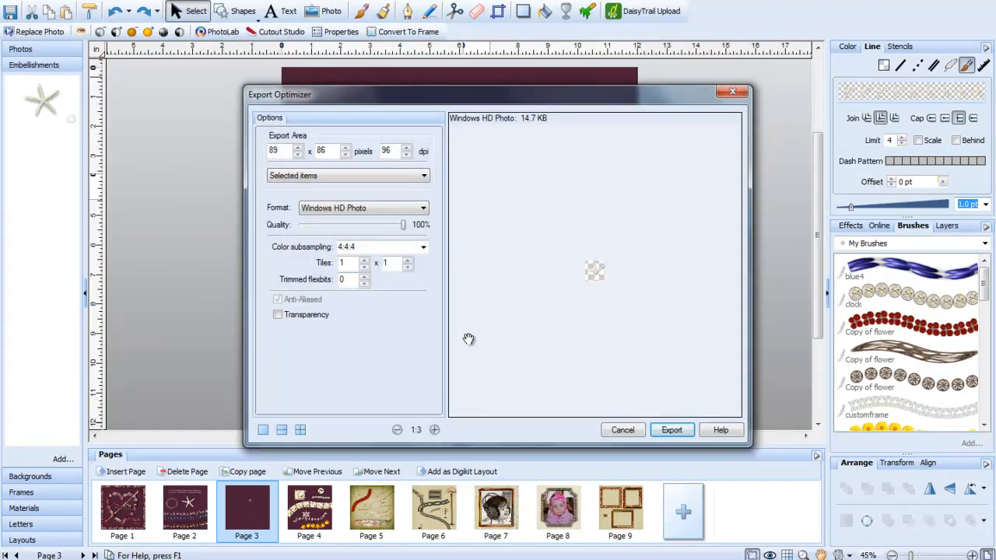
pyautogui.moveTo(458, 333)
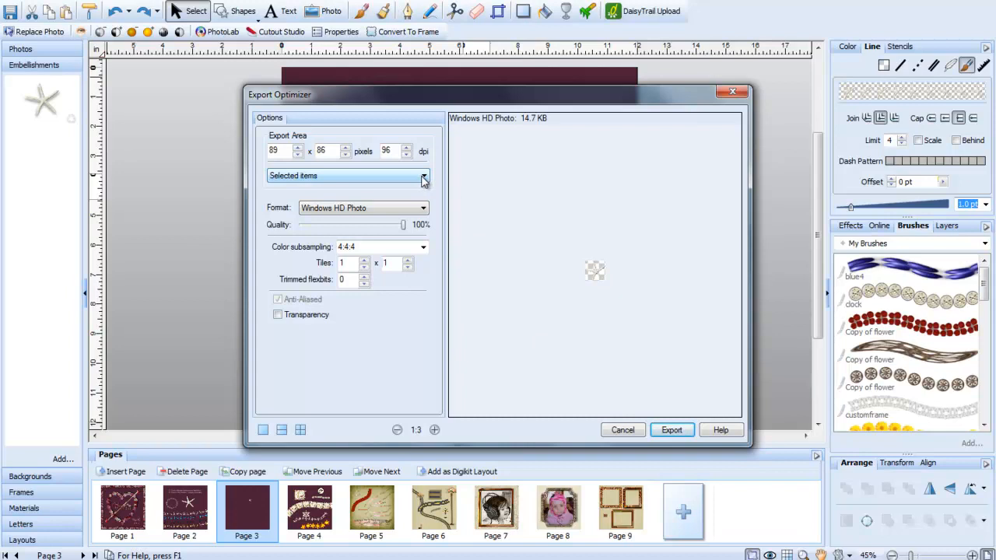
pyautogui.moveTo(413, 184)
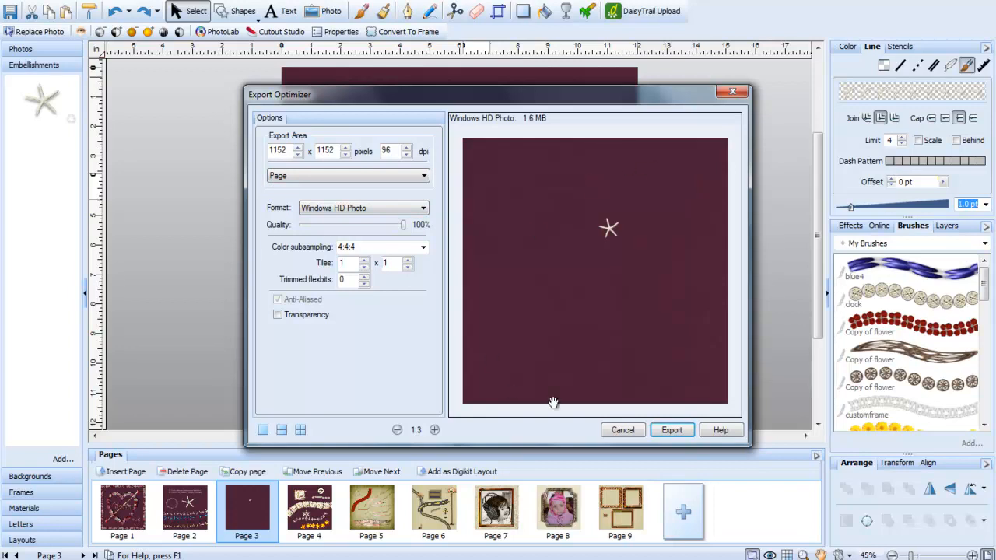
pyautogui.moveTo(506, 231)
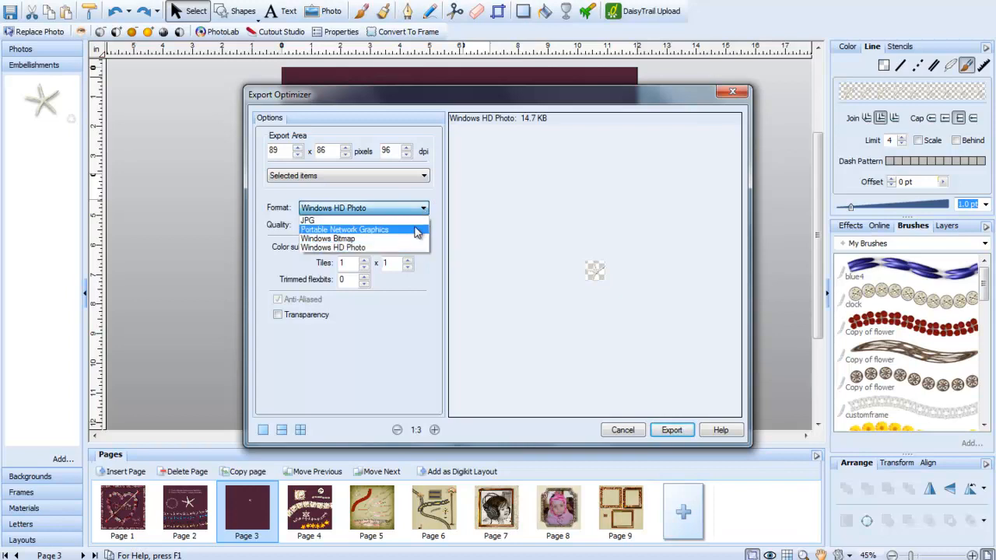
pyautogui.moveTo(334, 248)
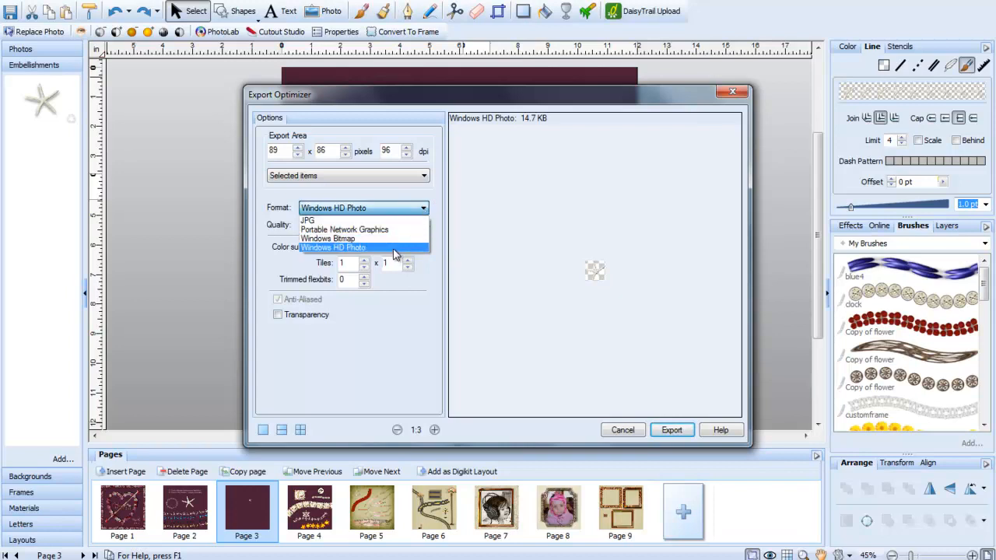
pyautogui.click(333, 248)
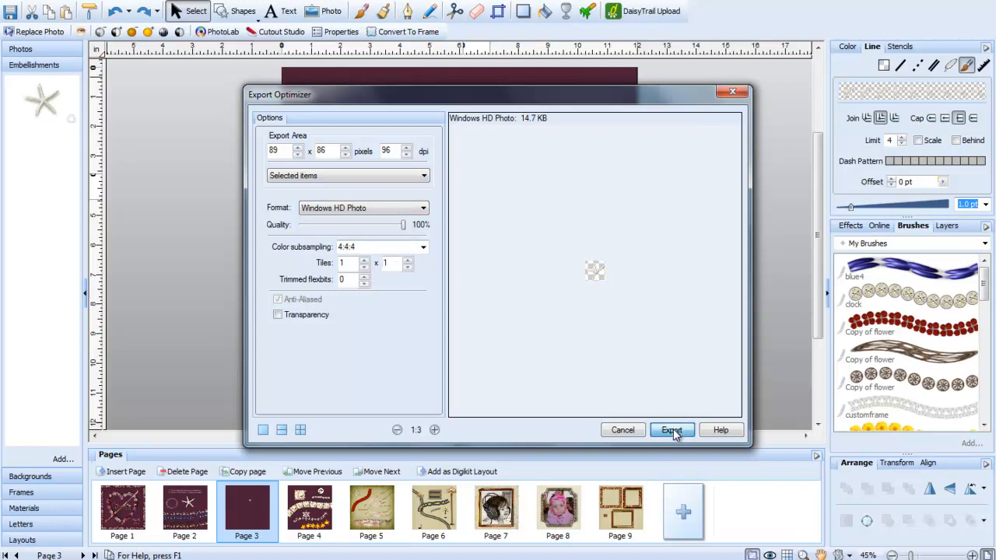
pyautogui.click(671, 429)
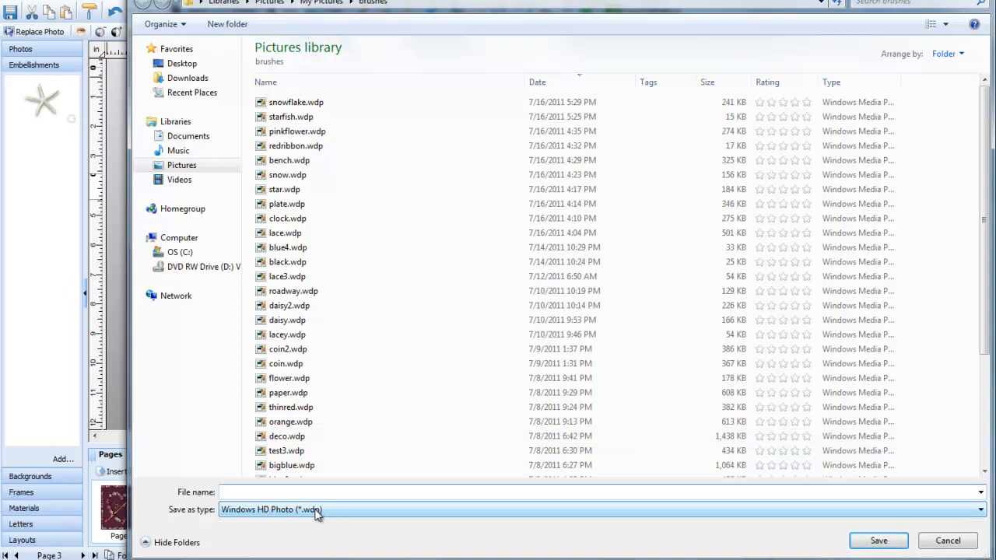
# Name the exported starfish file 'newst' and save it as .wdp in the brushes pictures folder.
pyautogui.write('newst')
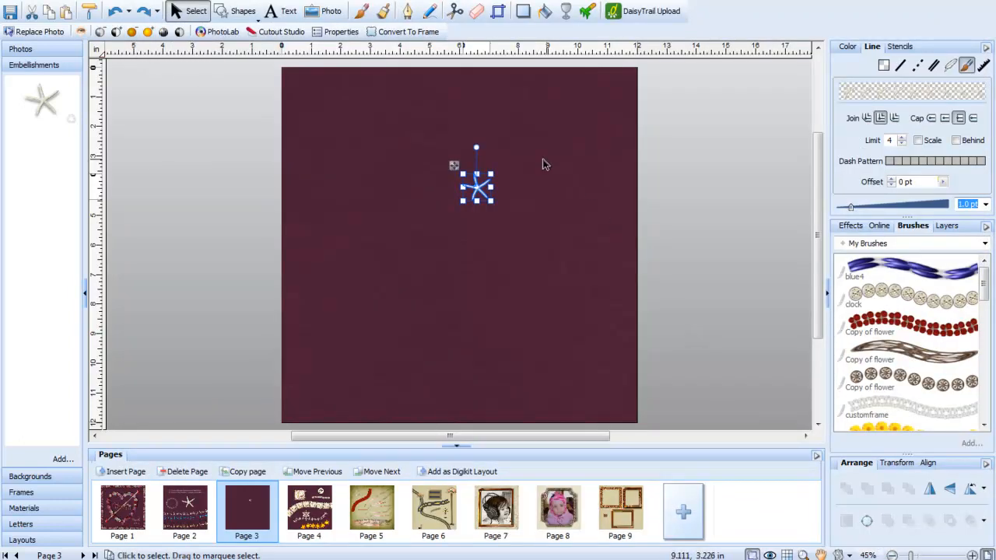
pyautogui.moveTo(548, 225)
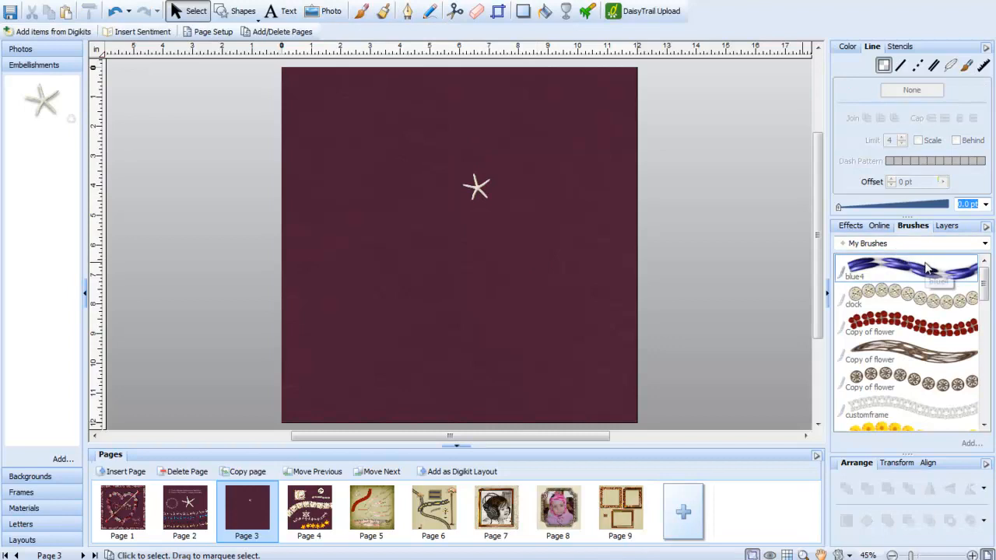
pyautogui.moveTo(871, 273)
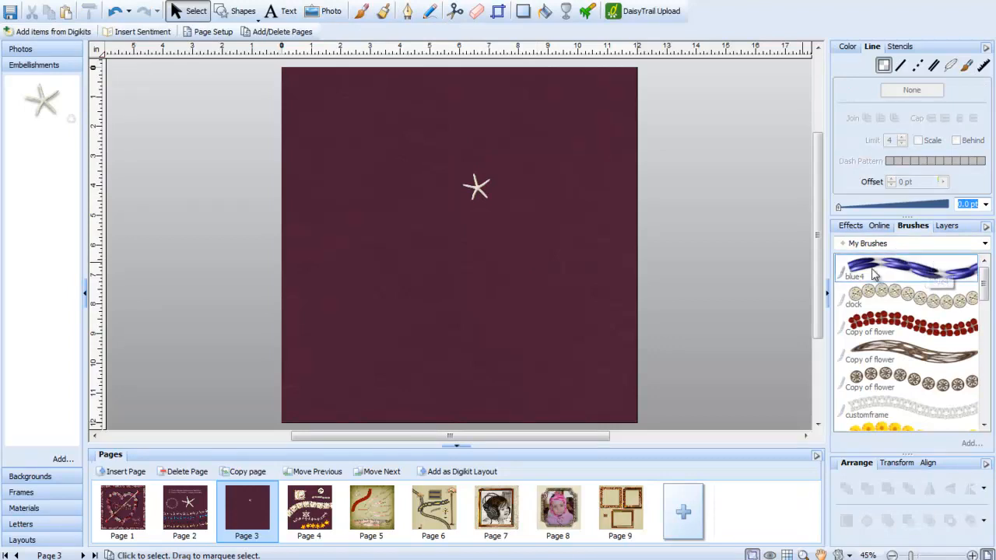
pyautogui.moveTo(934, 267)
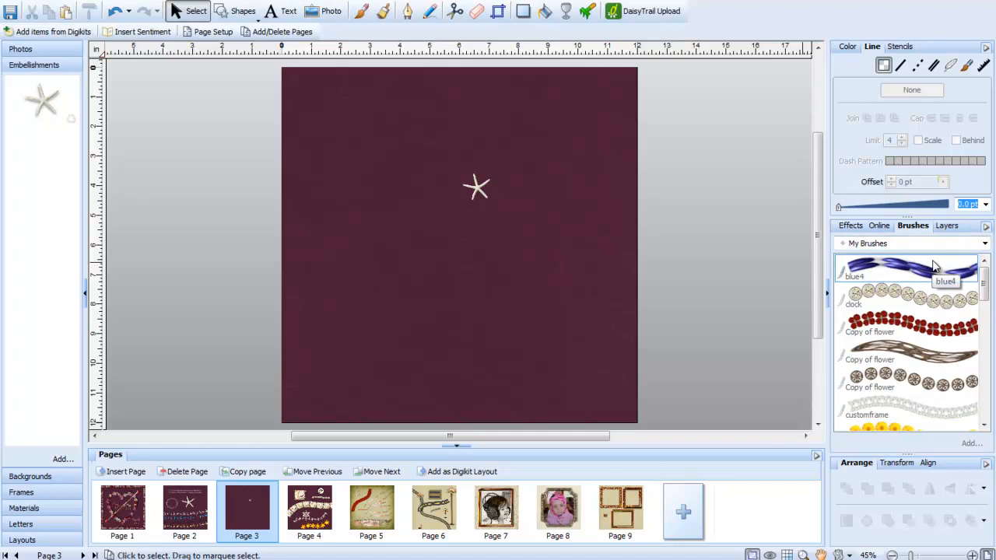
pyautogui.moveTo(911, 296)
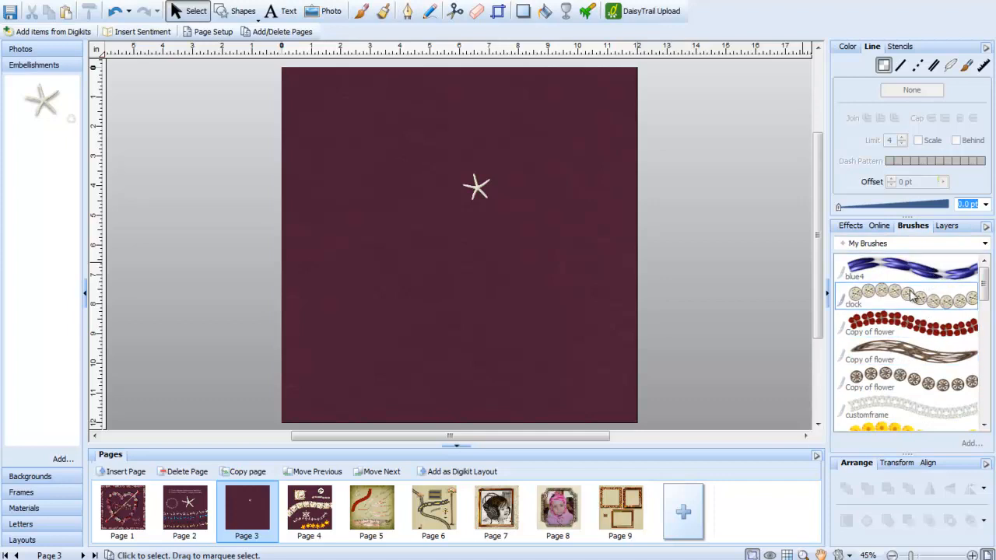
# Start a new brush in the Brush Edit dialog and load newstar.wdp as its texture.
pyautogui.rightClick(906, 295)
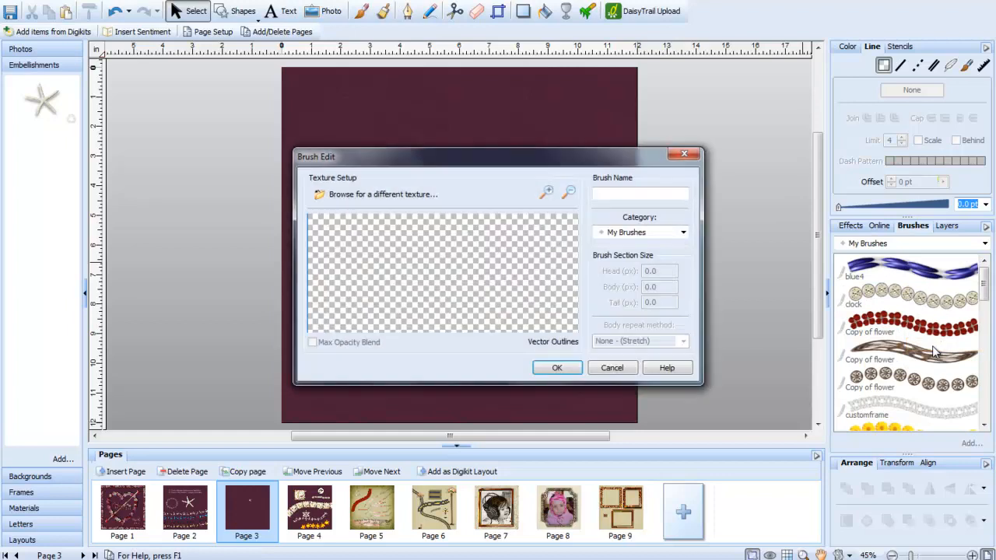
pyautogui.moveTo(498, 156); pyautogui.dragTo(620, 145)
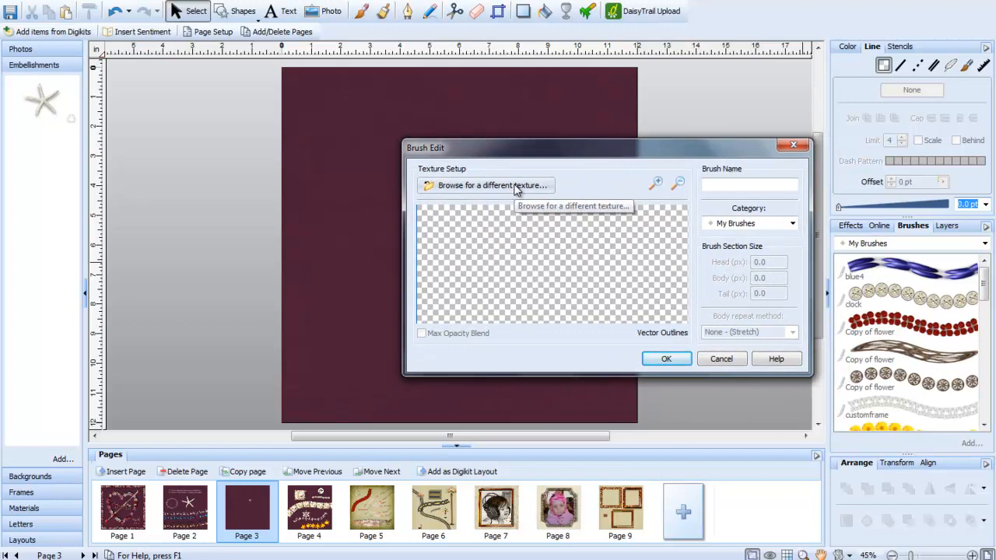
pyautogui.moveTo(498, 187)
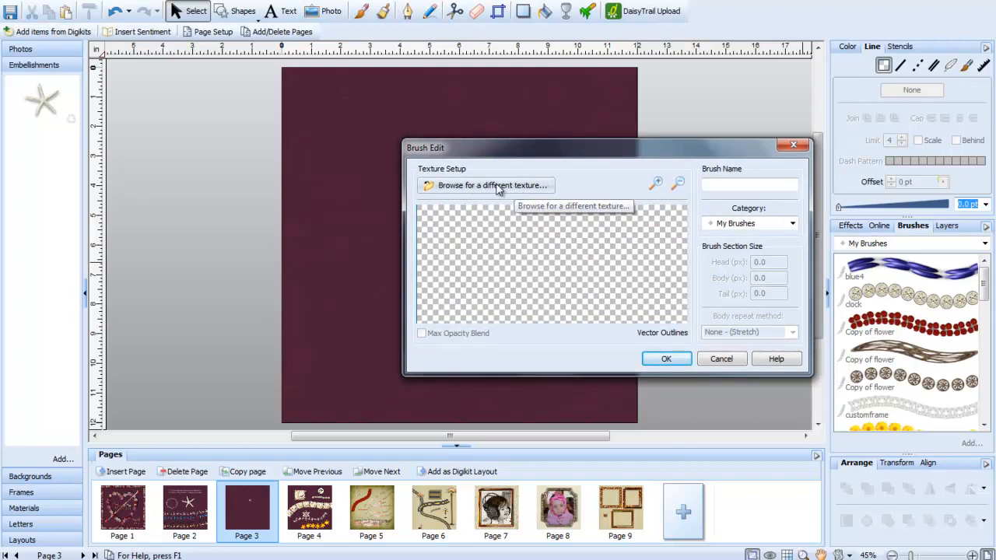
pyautogui.click(485, 185)
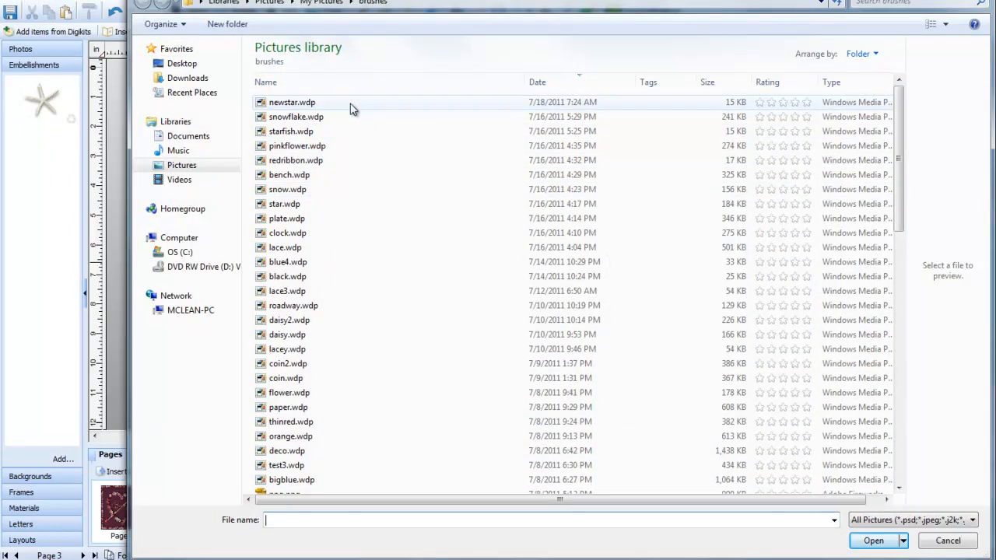
pyautogui.click(292, 102)
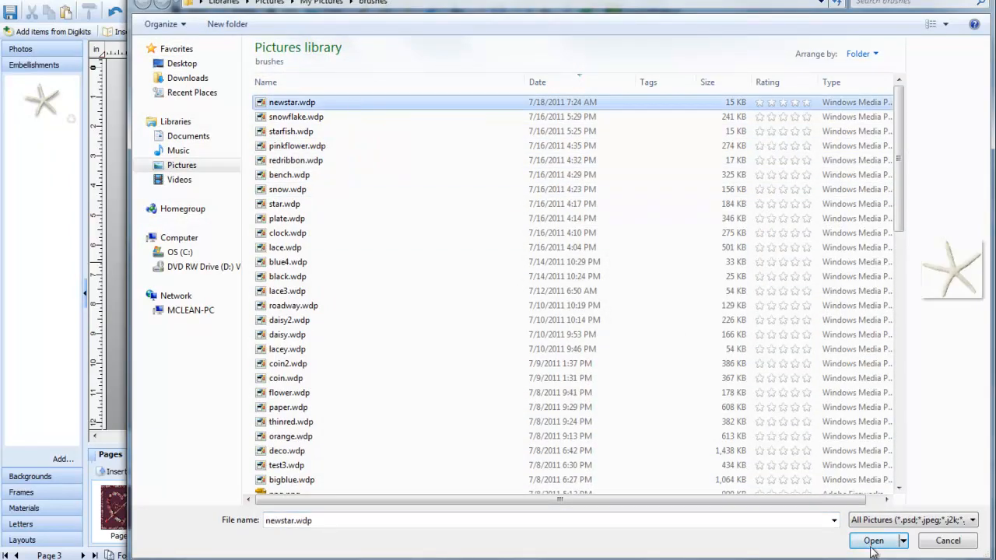
pyautogui.click(873, 541)
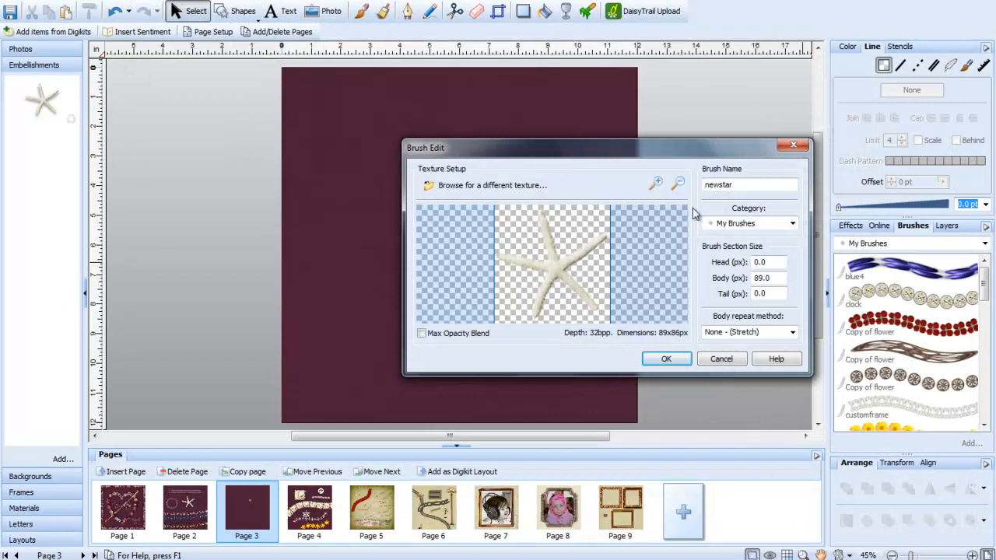
# Set the newstar brush's Body repeat method to Simple and save it to My Brushes.
pyautogui.moveTo(605, 147); pyautogui.dragTo(496, 119)
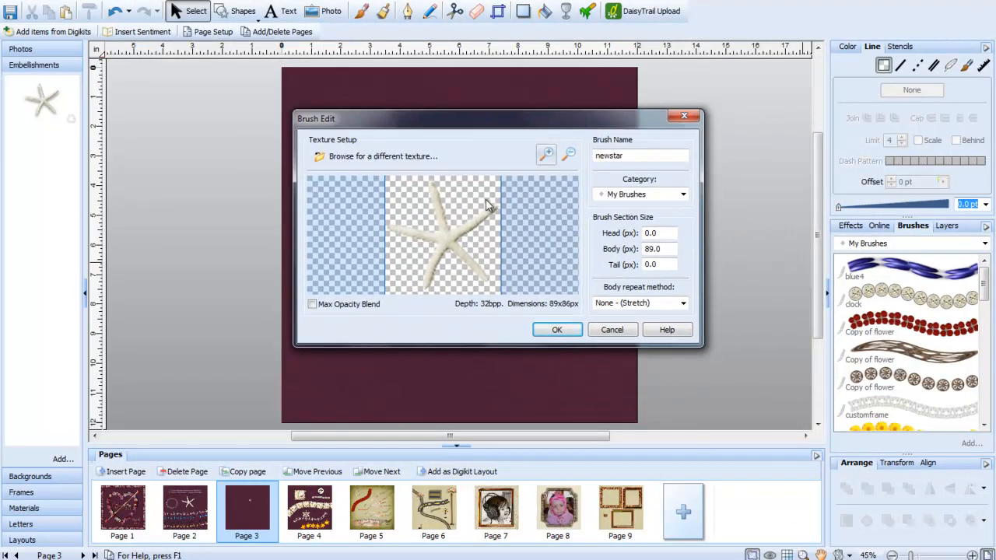
pyautogui.moveTo(317, 237)
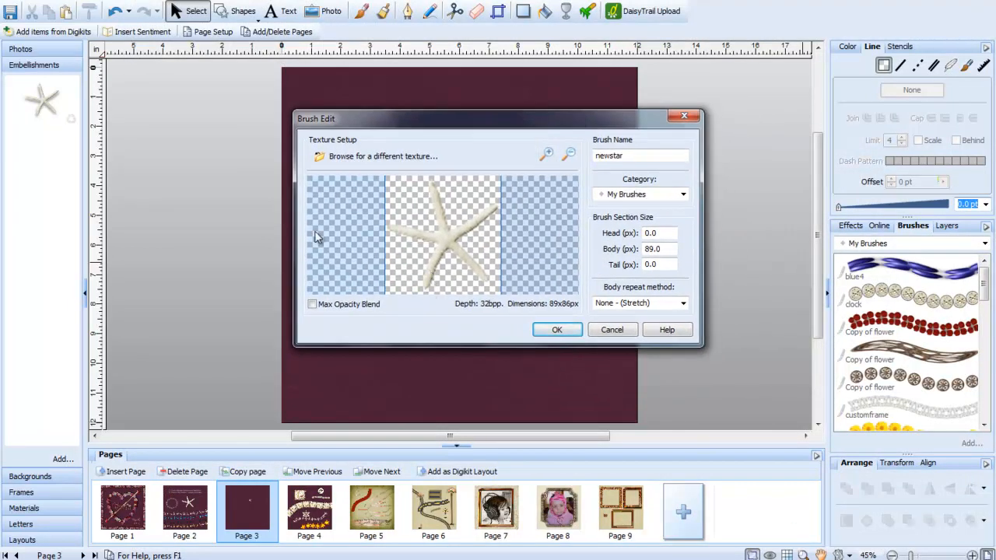
pyautogui.moveTo(483, 238)
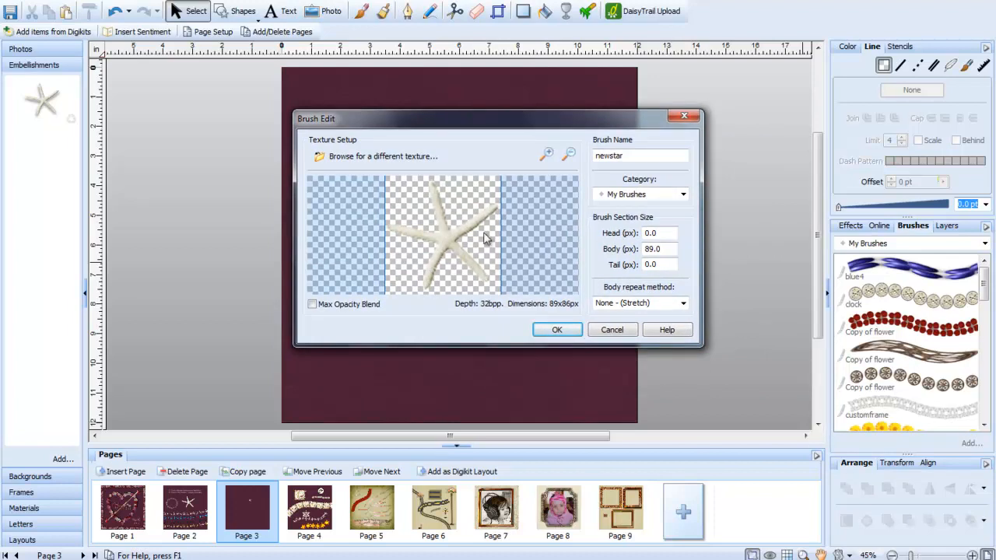
pyautogui.moveTo(516, 247)
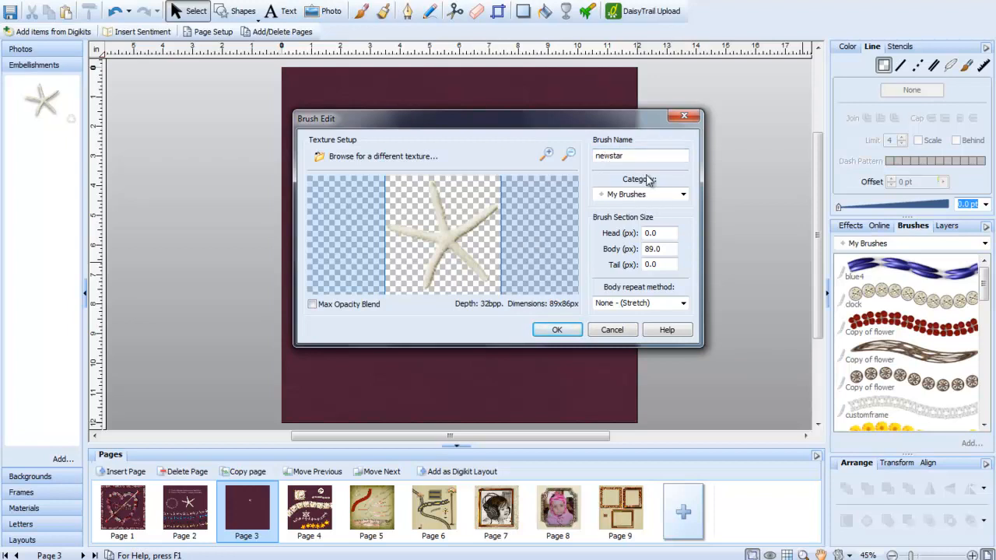
pyautogui.moveTo(614, 292)
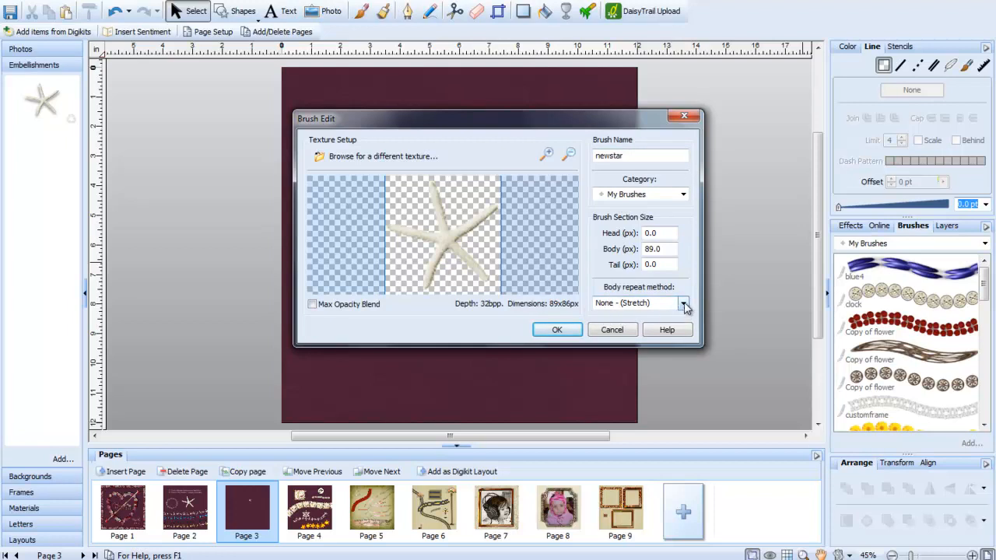
pyautogui.click(683, 302)
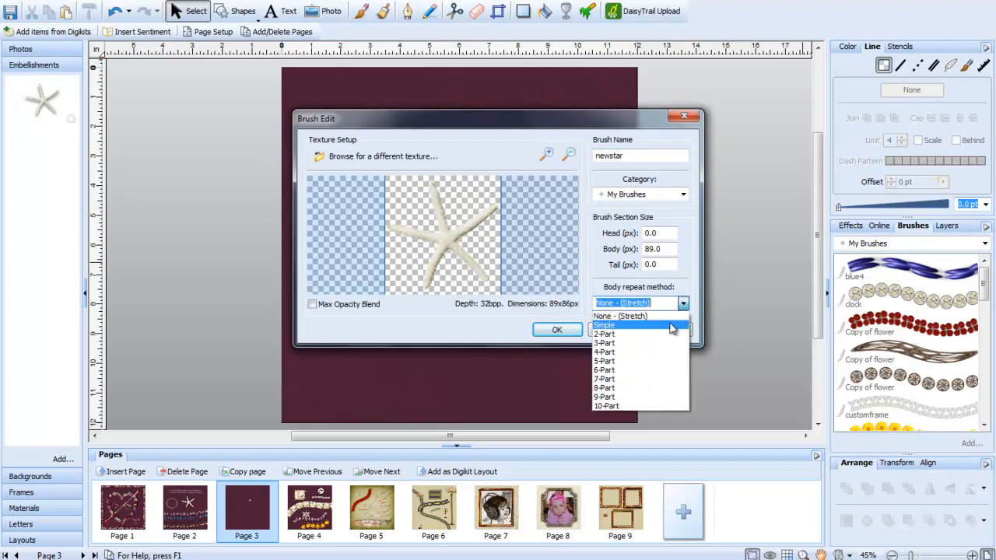
pyautogui.moveTo(667, 316)
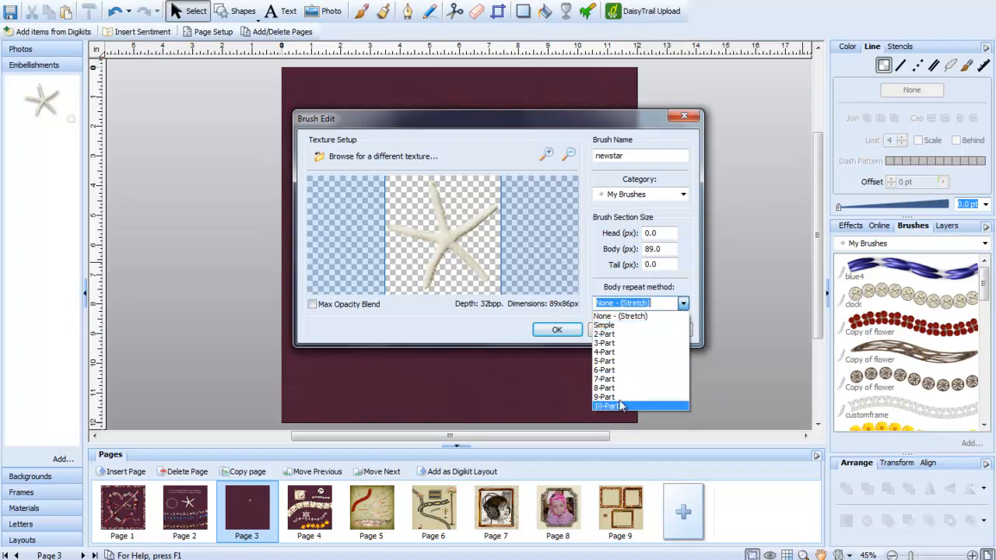
pyautogui.moveTo(629, 325)
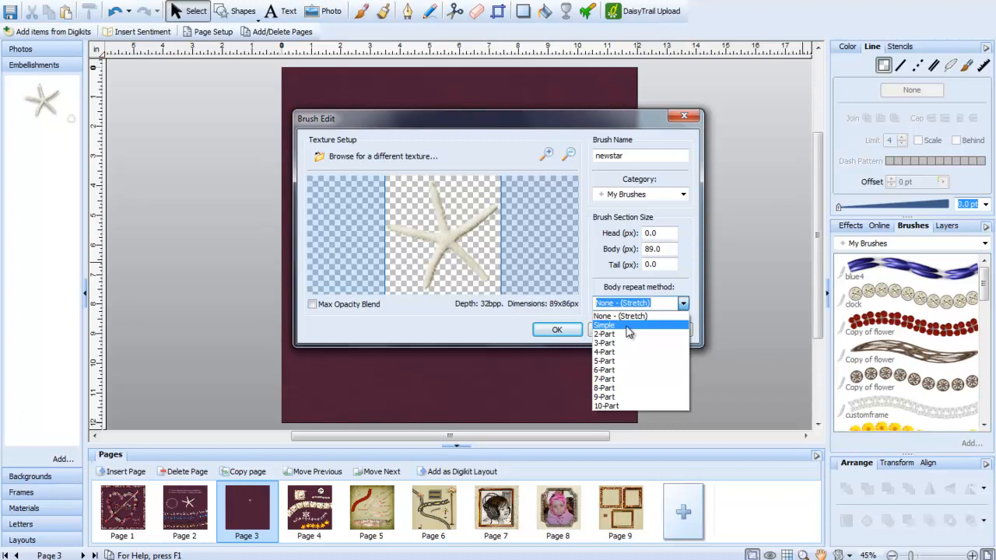
pyautogui.moveTo(632, 330)
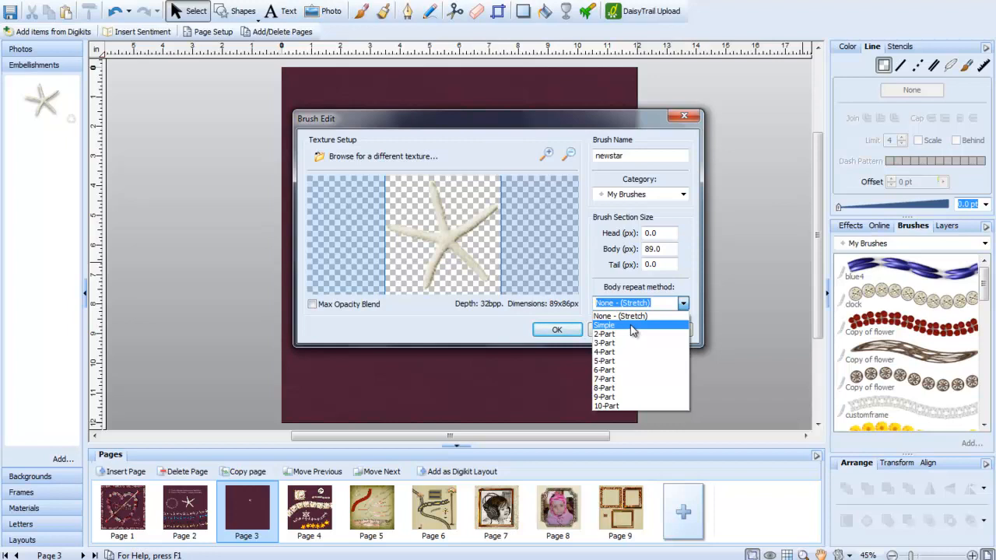
pyautogui.click(604, 325)
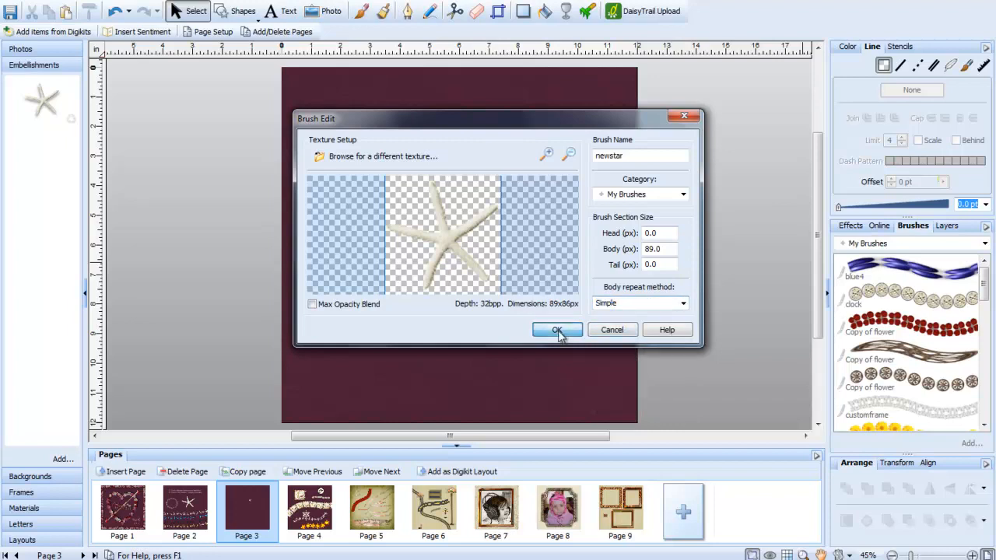
pyautogui.click(556, 330)
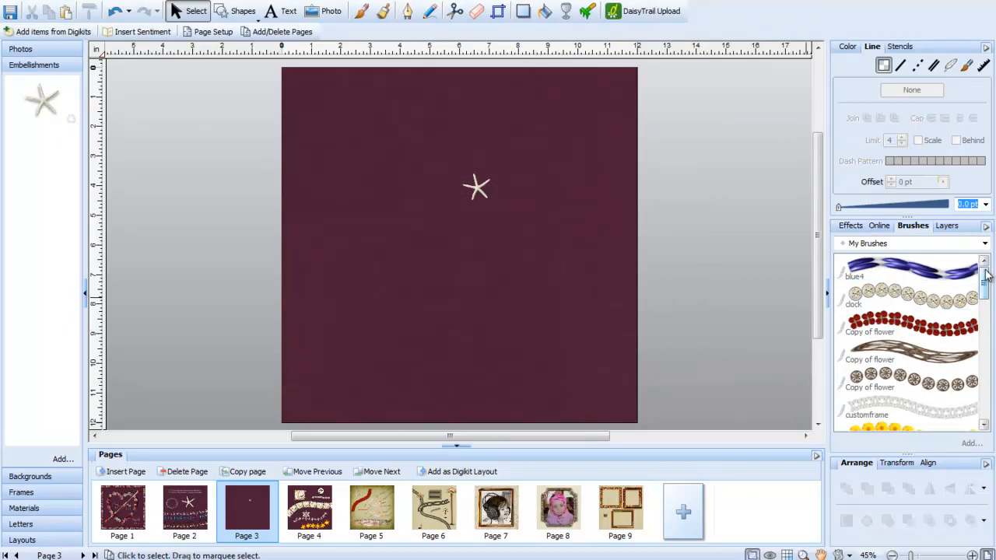
# Choose the newstar brush in My Brushes and activate the Paintbrush tool.
pyautogui.scroll(-3)
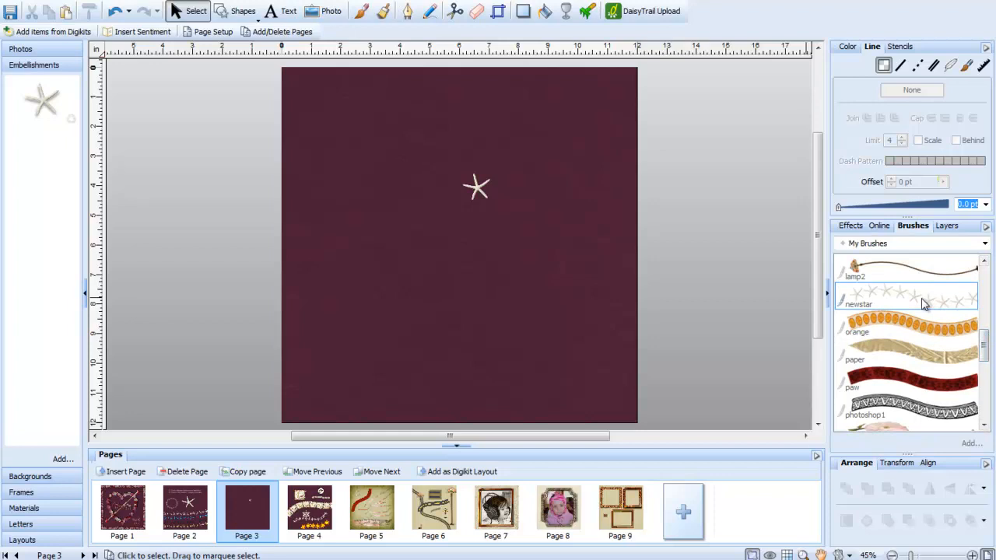
pyautogui.moveTo(903, 298)
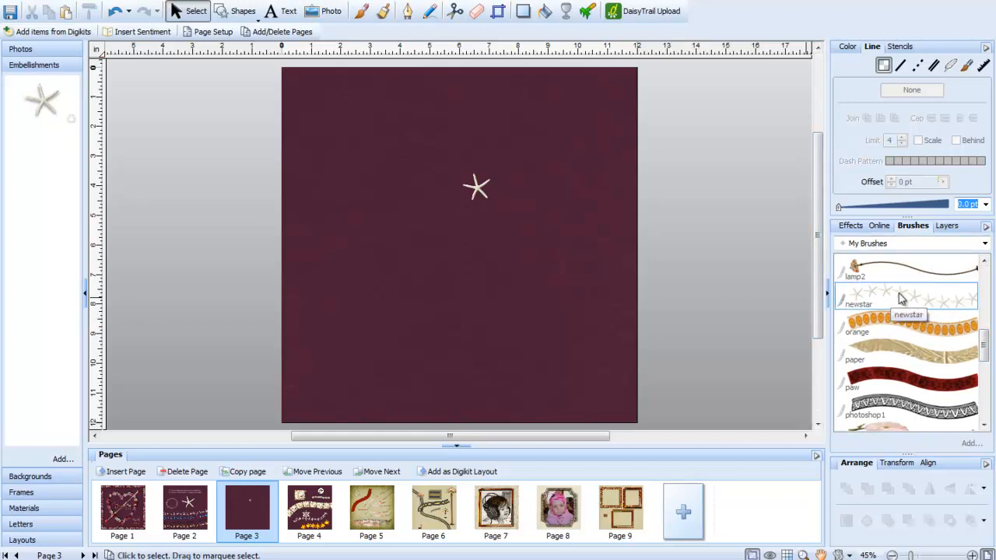
pyautogui.click(907, 294)
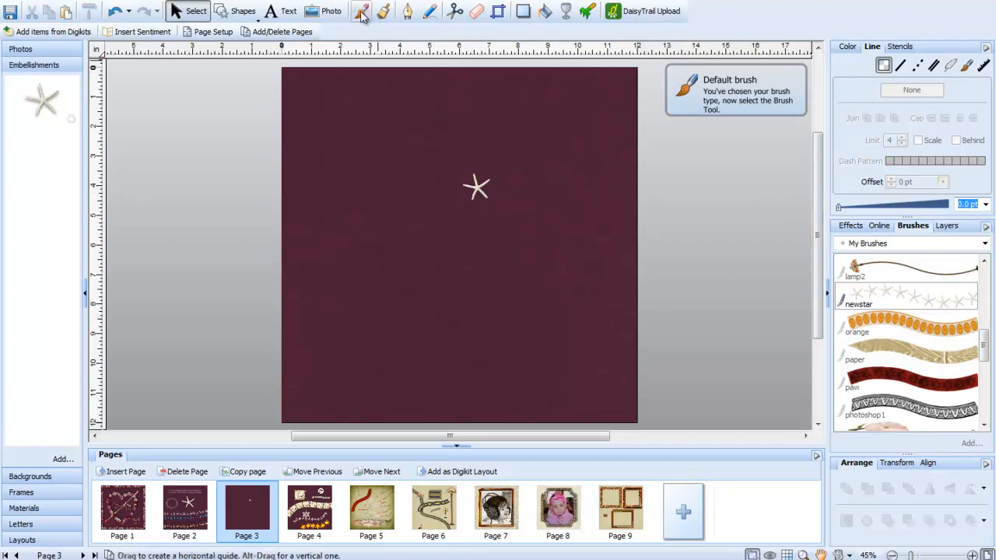
pyautogui.click(361, 11)
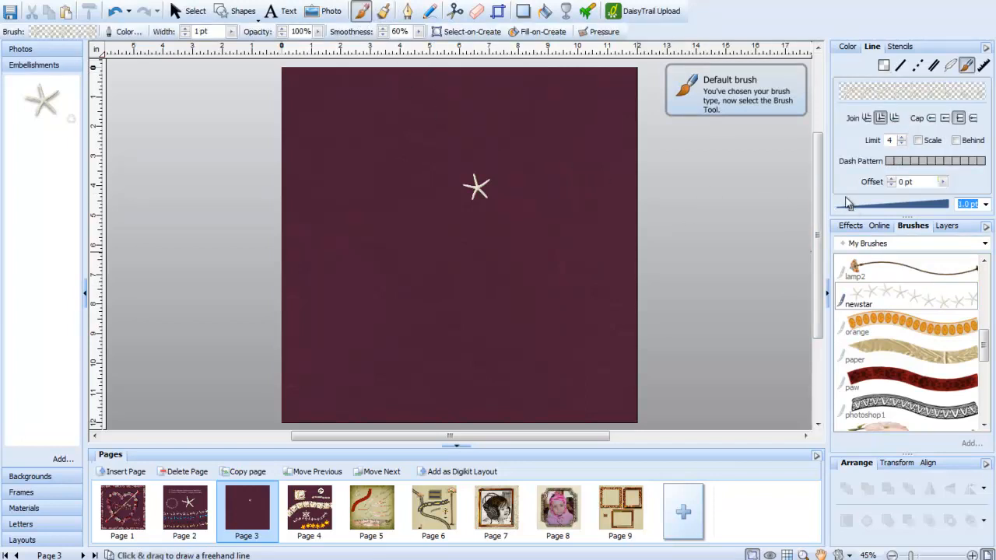
# Paint a long curving starfish trail and a short upper-left arc on page 3 at 64 pt width.
pyautogui.moveTo(848, 204); pyautogui.dragTo(953, 203)
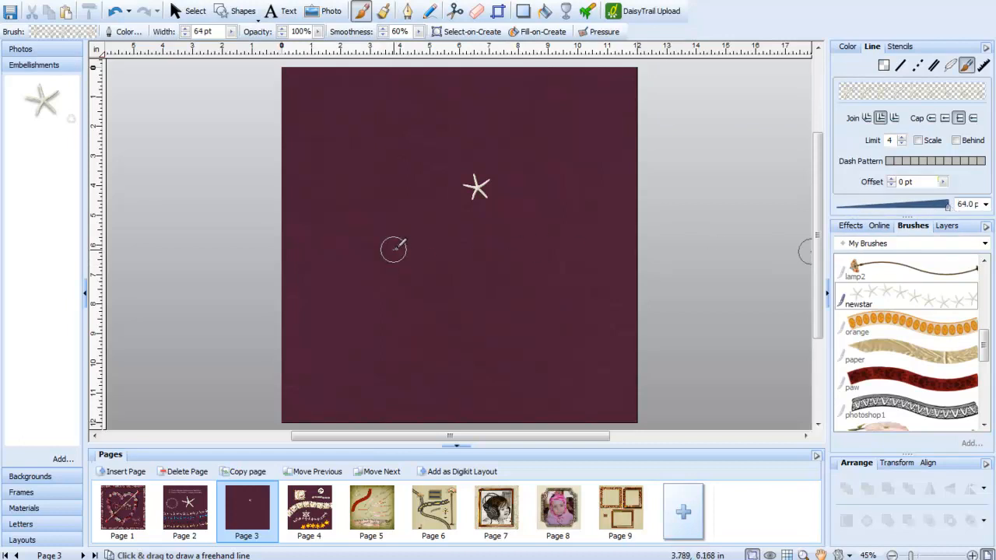
pyautogui.moveTo(355, 257)
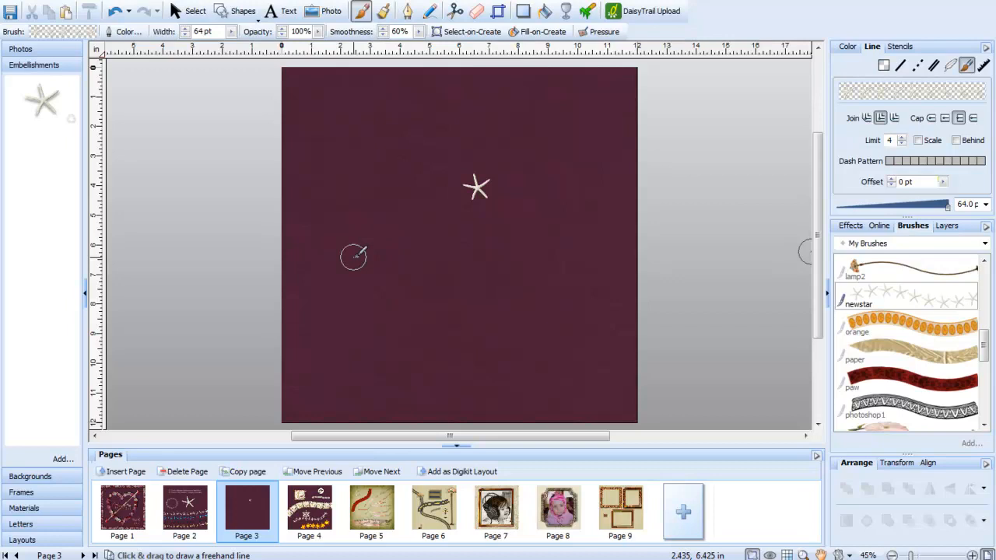
pyautogui.moveTo(790, 268)
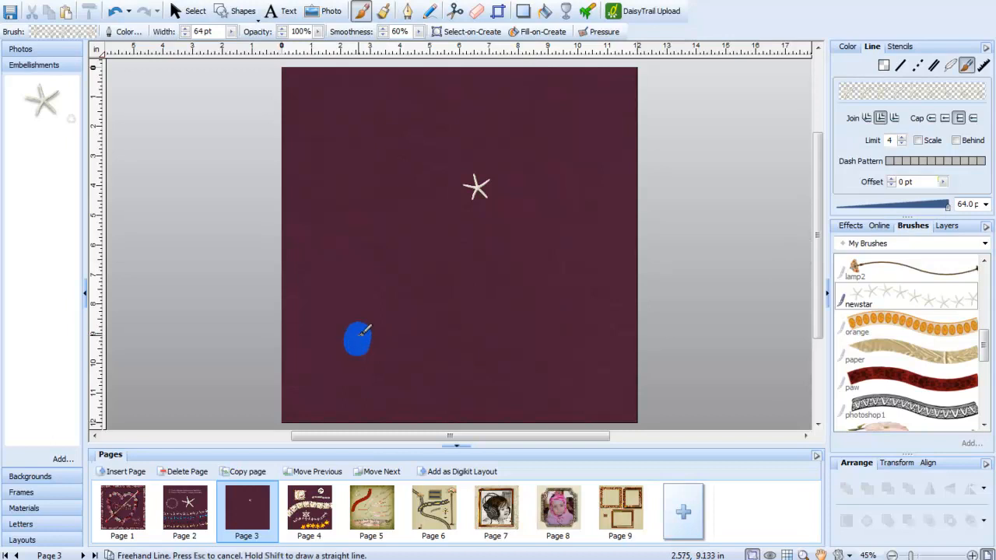
pyautogui.moveTo(358, 338); pyautogui.dragTo(576, 152)
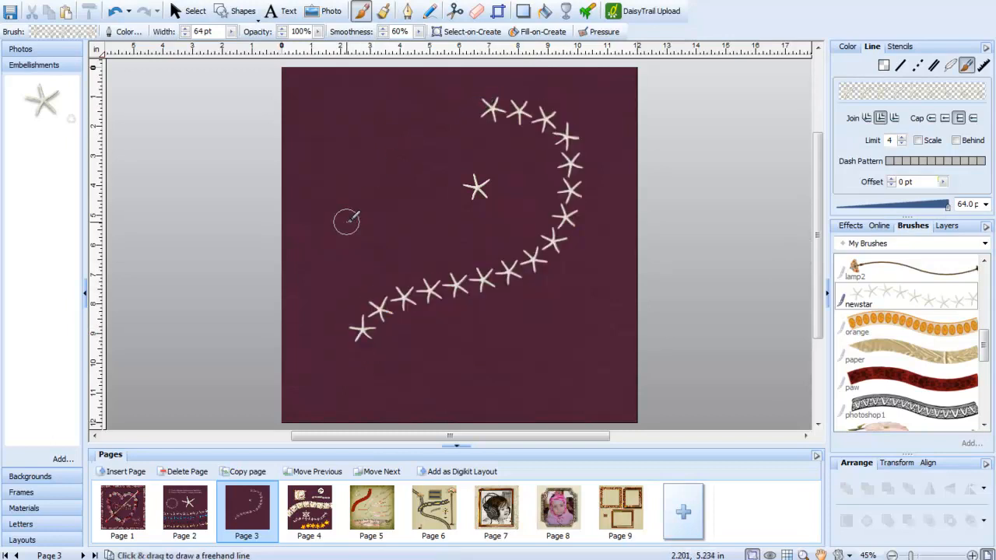
pyautogui.moveTo(346, 222); pyautogui.dragTo(400, 140)
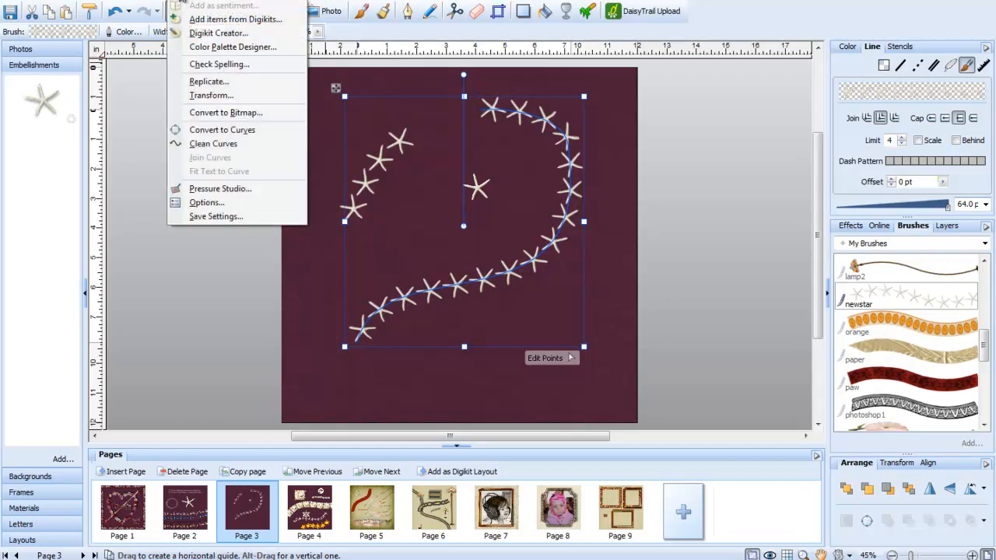
pyautogui.moveTo(226, 113)
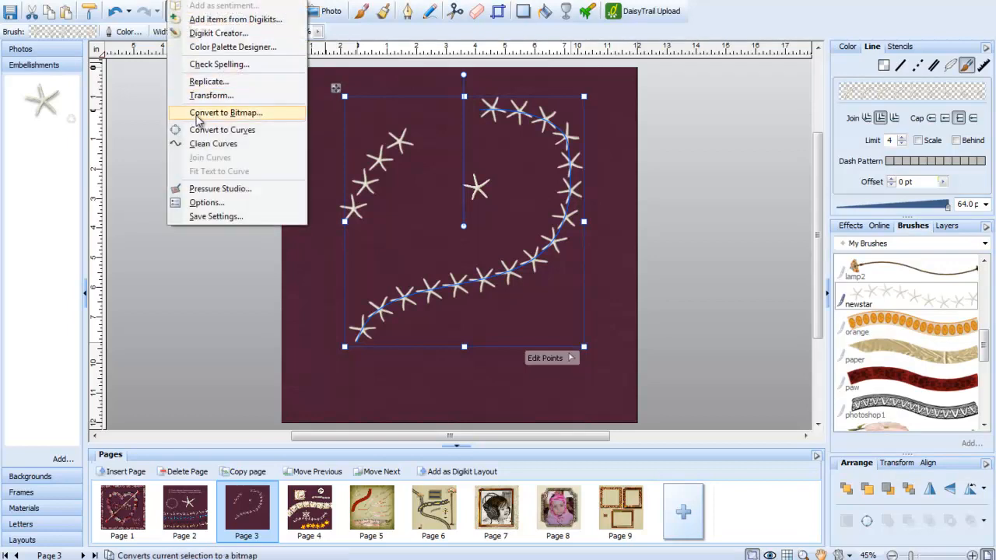
# Convert the long starfish trail to a bitmap and adjust its placement to sweep across page 3.
pyautogui.click(225, 113)
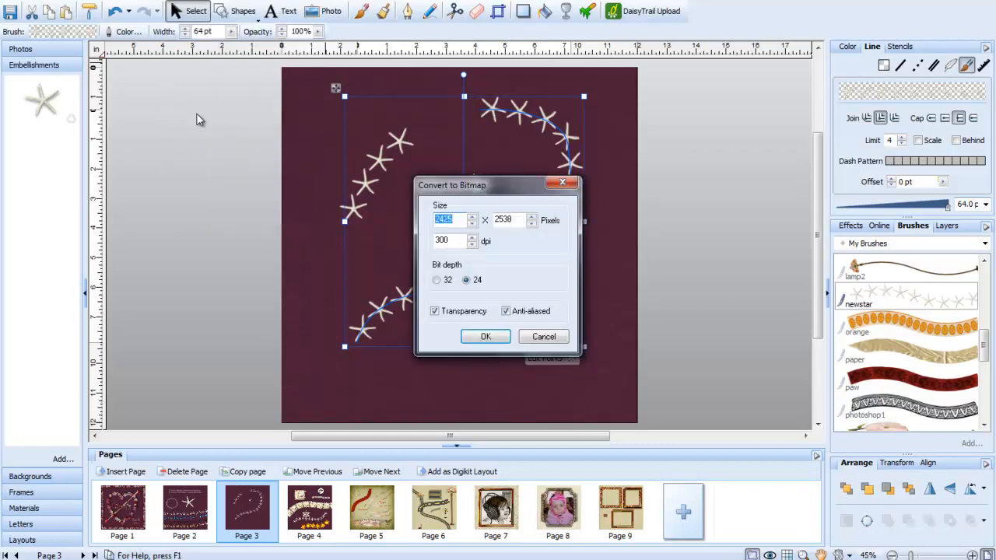
pyautogui.click(543, 336)
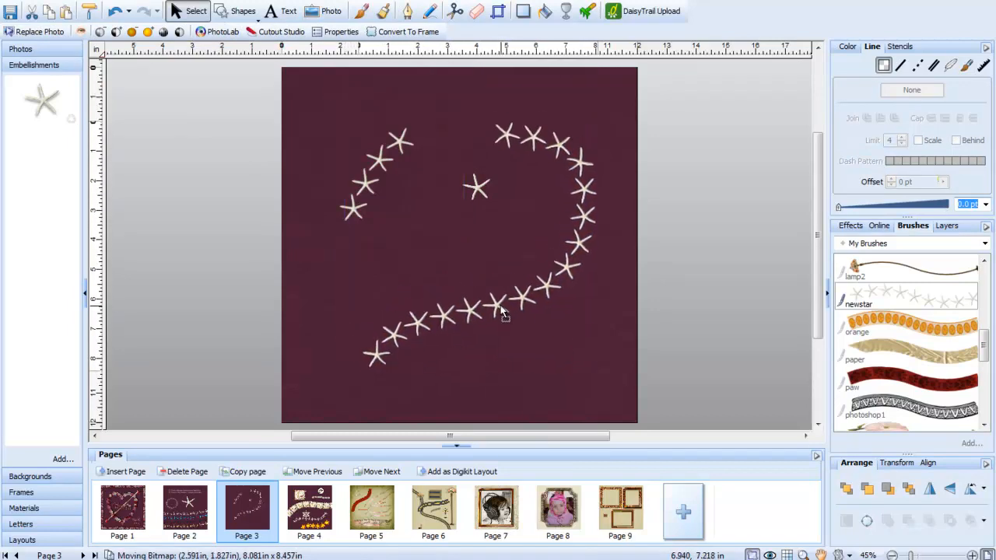
pyautogui.moveTo(504, 315); pyautogui.dragTo(504, 302)
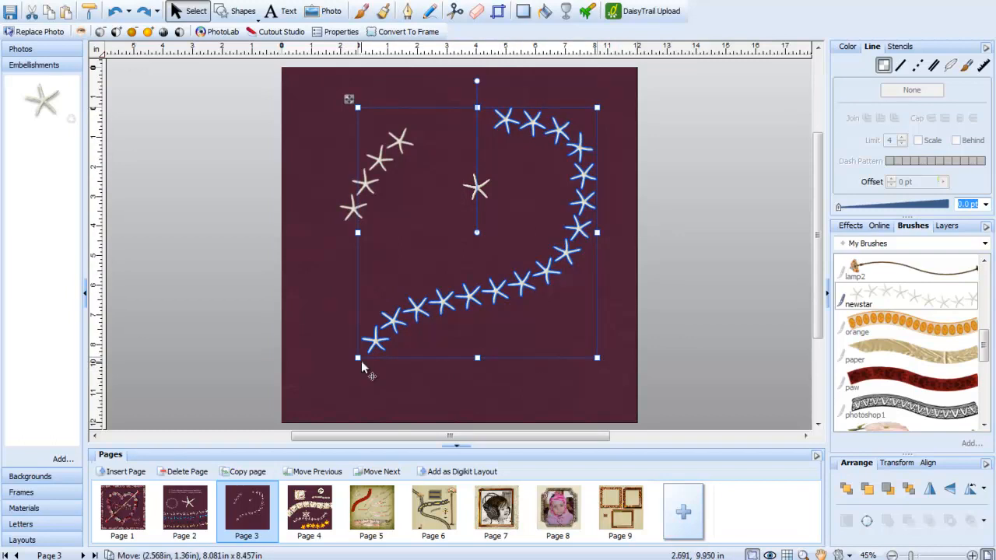
pyautogui.moveTo(365, 370); pyautogui.dragTo(490, 369)
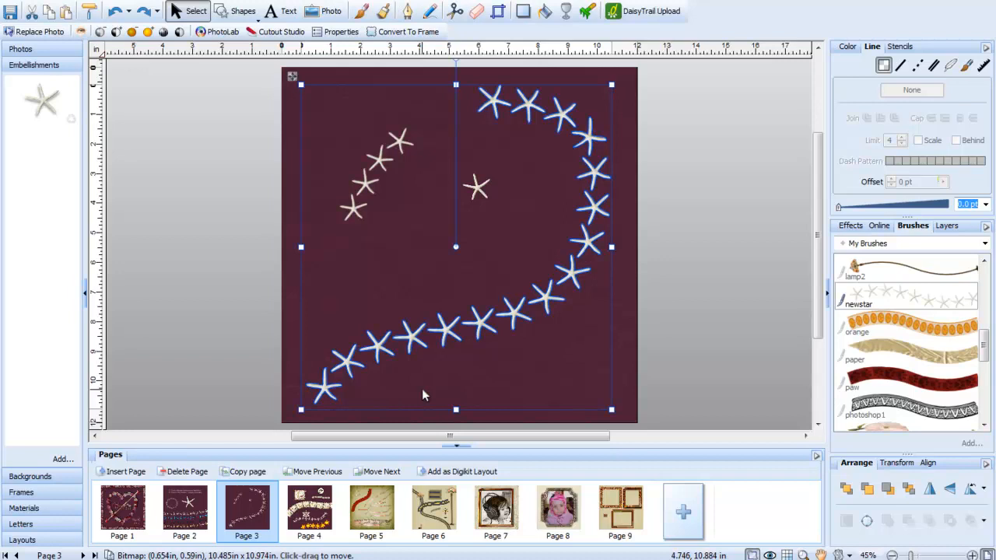
pyautogui.moveTo(918, 300)
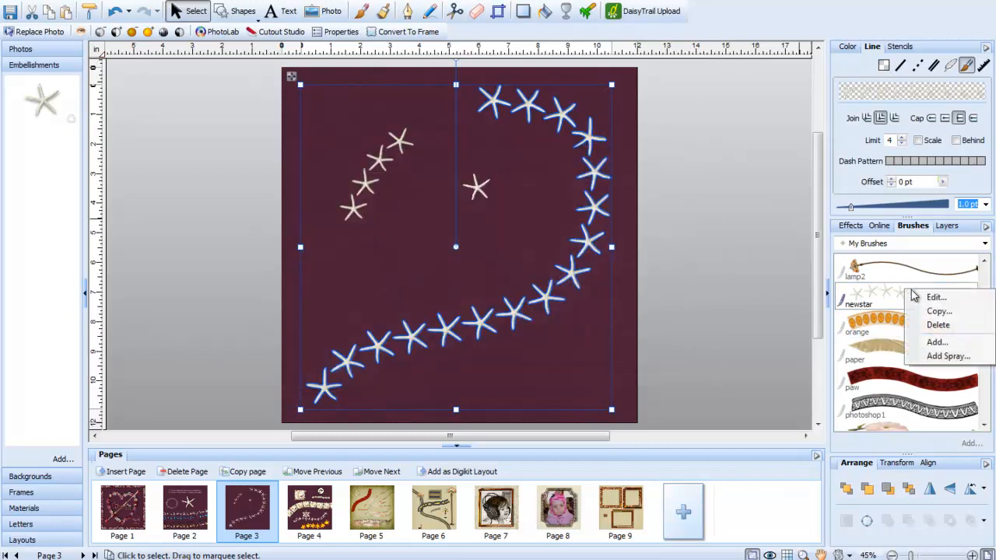
# Edit the newstar brush so its Body repeat method is None (Stretch).
pyautogui.click(937, 297)
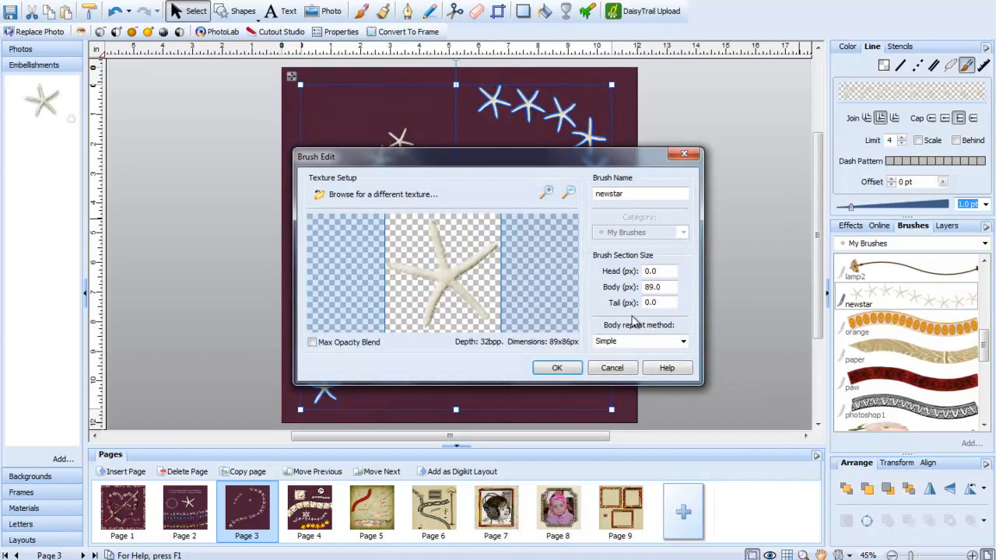
pyautogui.click(682, 342)
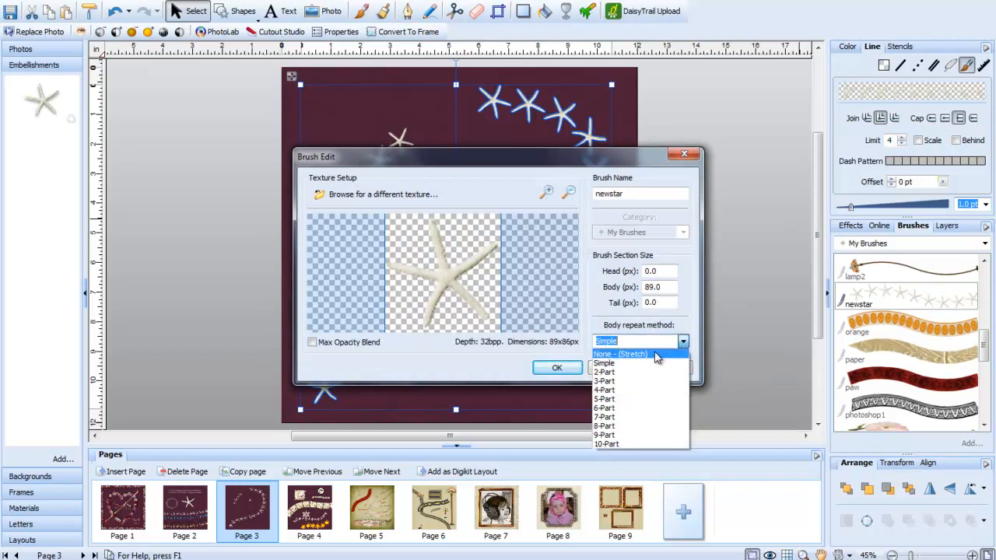
pyautogui.click(620, 355)
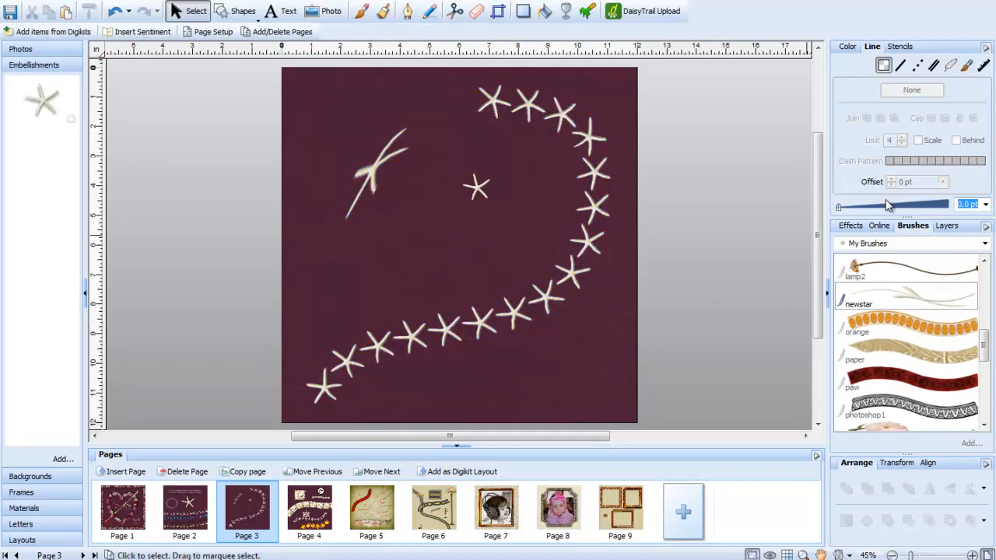
# Paint a stretched starfish stroke across the lower right of page 3, then move to page 4.
pyautogui.click(361, 11)
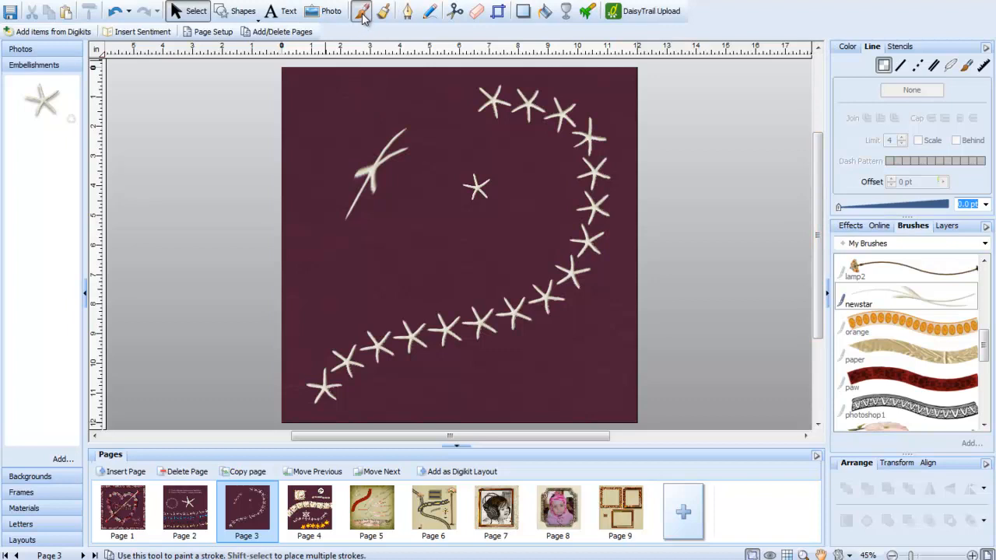
pyautogui.click(361, 11)
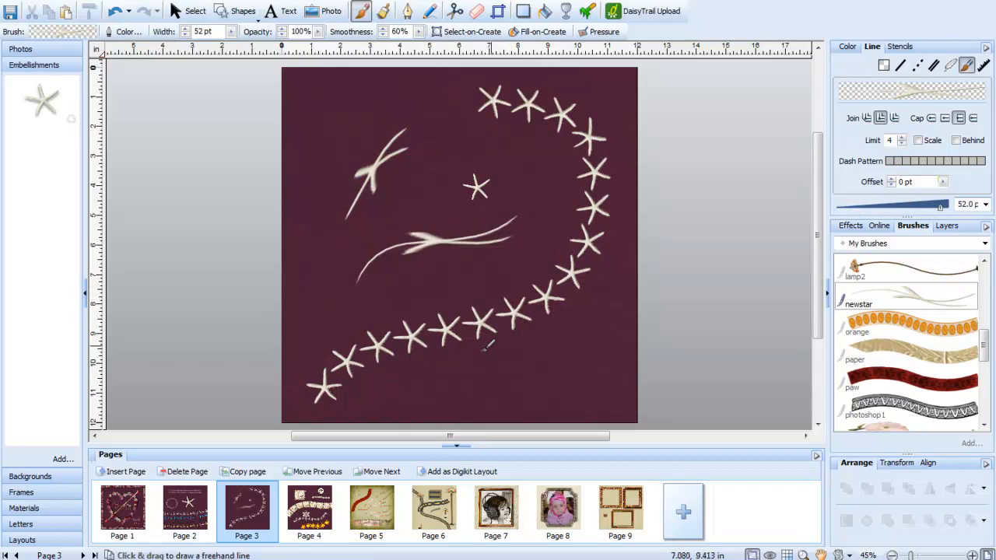
pyautogui.moveTo(409, 408)
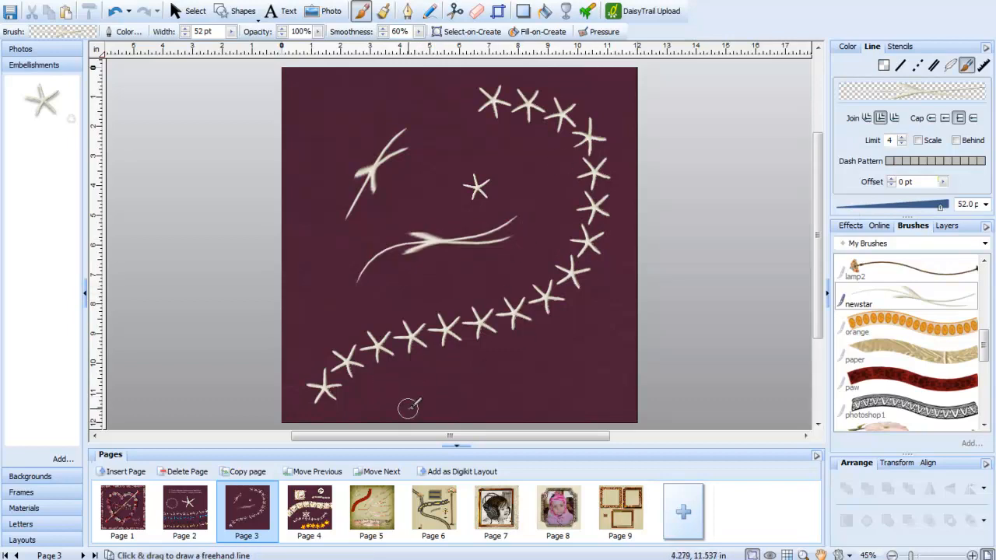
pyautogui.moveTo(408, 408); pyautogui.dragTo(615, 311)
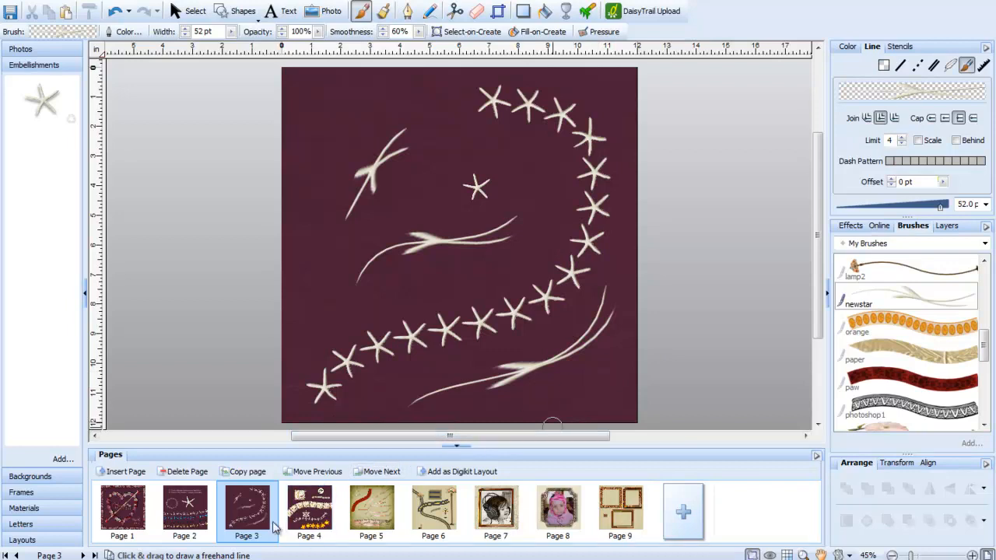
pyautogui.click(309, 510)
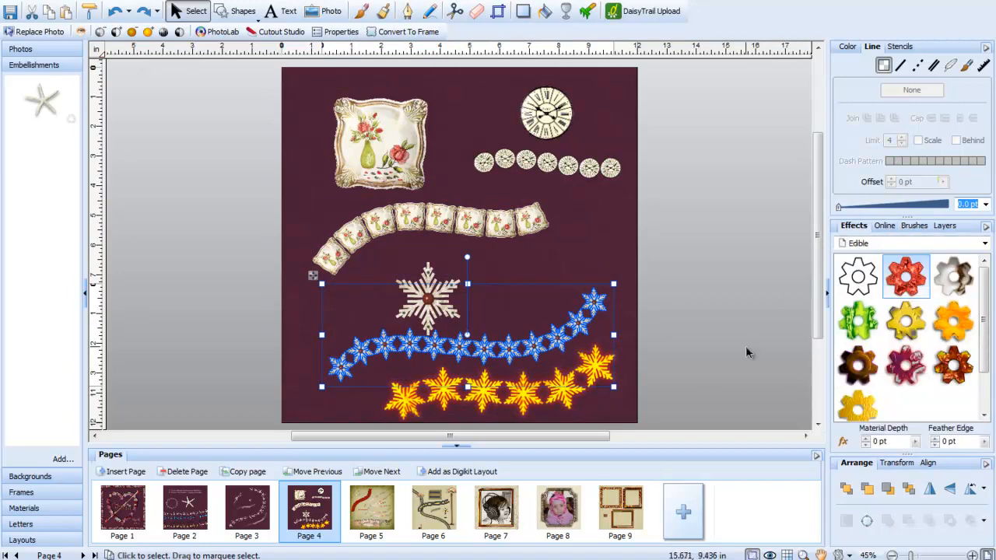
# Go to page 6 and lower the line width of the road picture near the top.
pyautogui.click(371, 510)
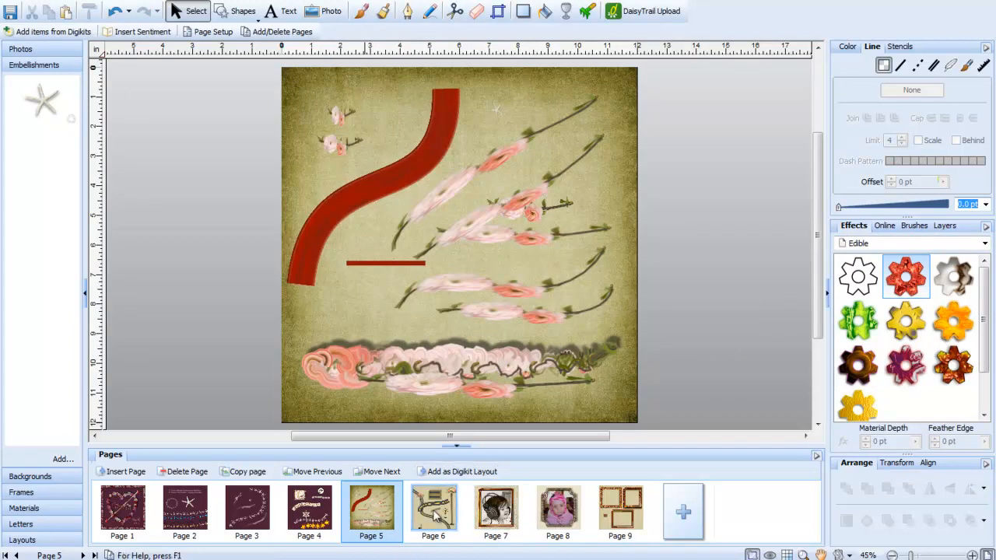
pyautogui.click(432, 510)
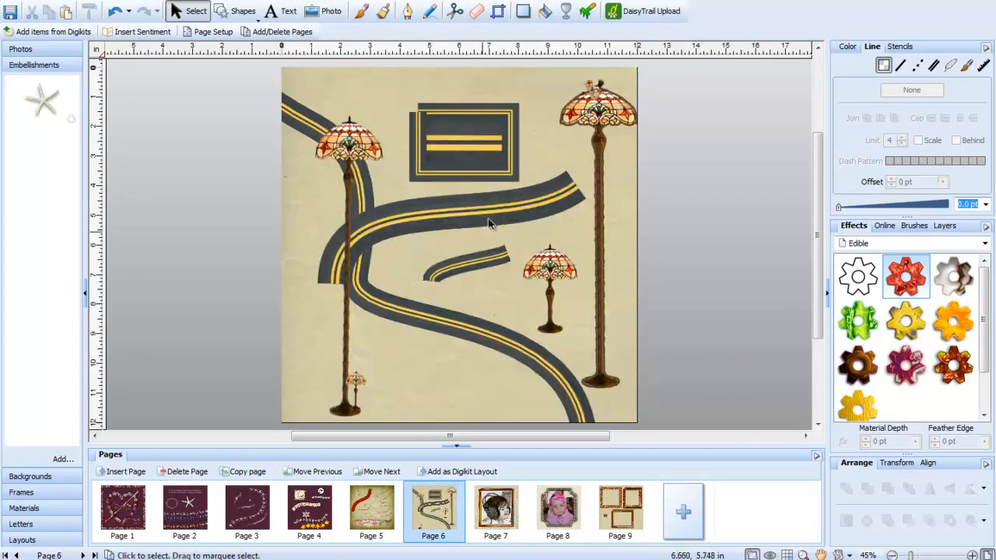
pyautogui.rightClick(463, 144)
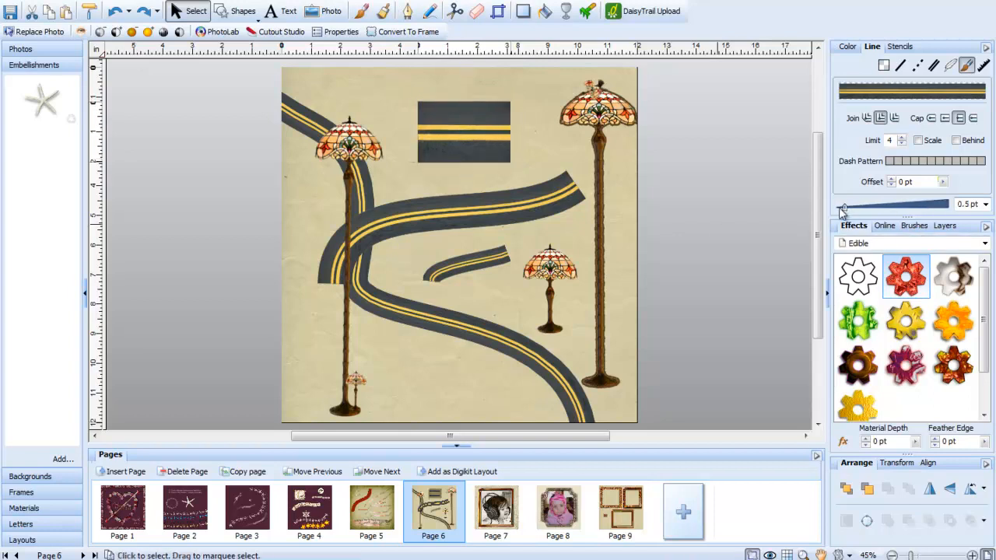
pyautogui.click(463, 132)
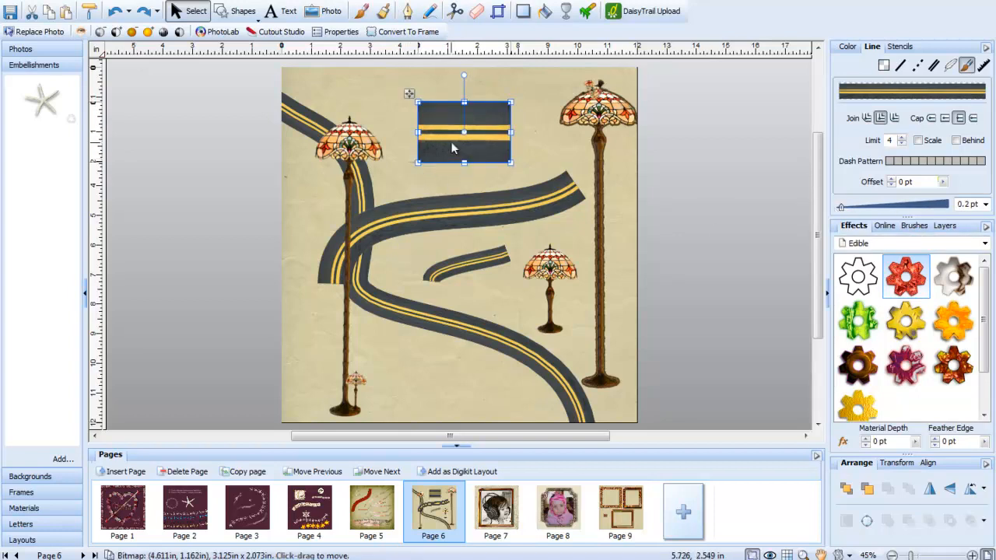
pyautogui.moveTo(455, 144); pyautogui.dragTo(455, 156)
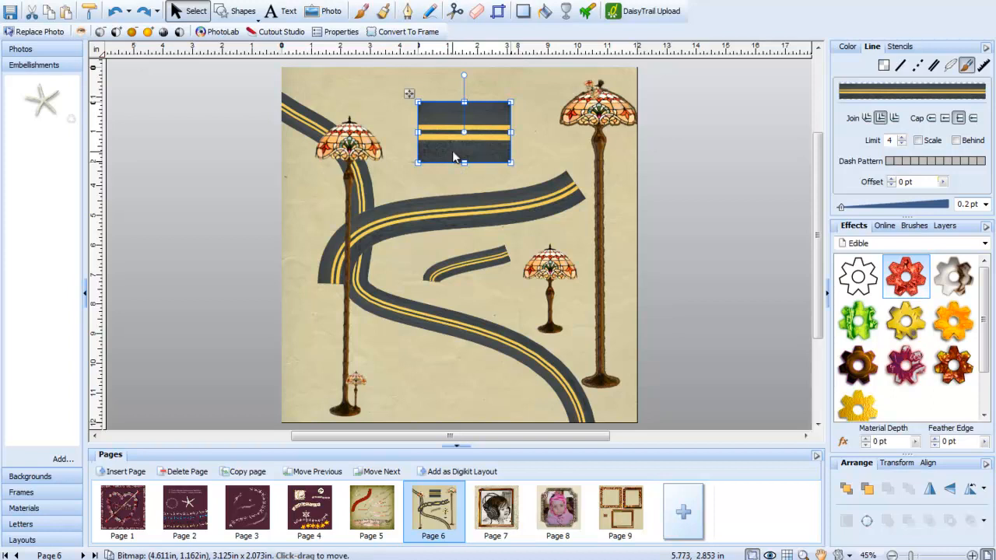
# Delete the long curving road stroke crossing the middle of page 6 and reselect the road picture.
pyautogui.rightClick(451, 233)
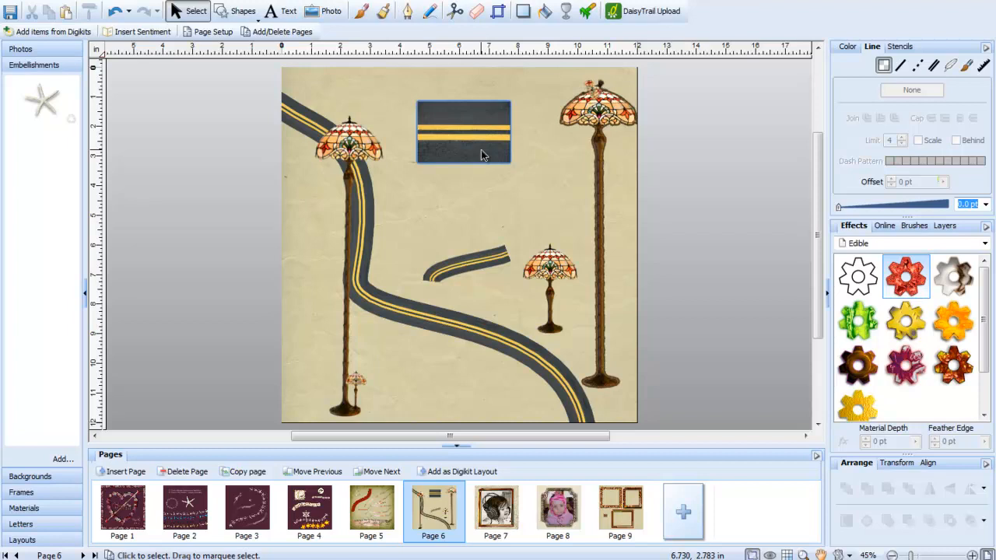
pyautogui.click(463, 133)
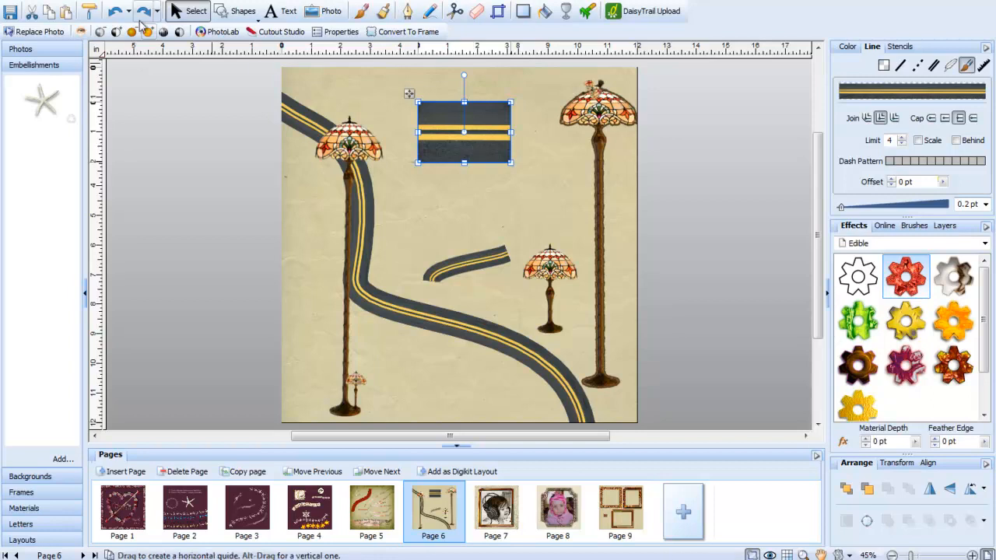
# Export the selected road picture as a Windows HD Photo image named 'rr' into the brushes folder.
pyautogui.click(23, 6)
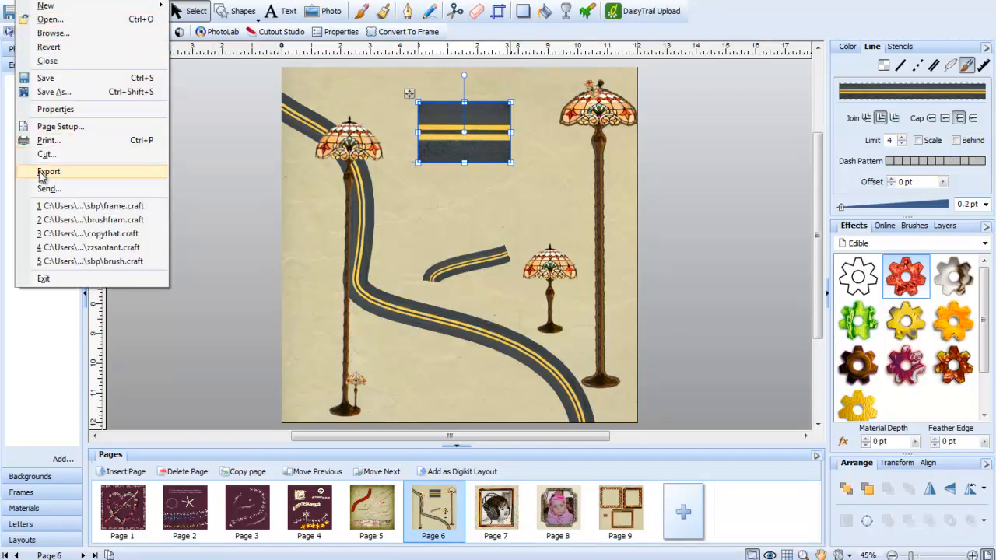
pyautogui.click(48, 171)
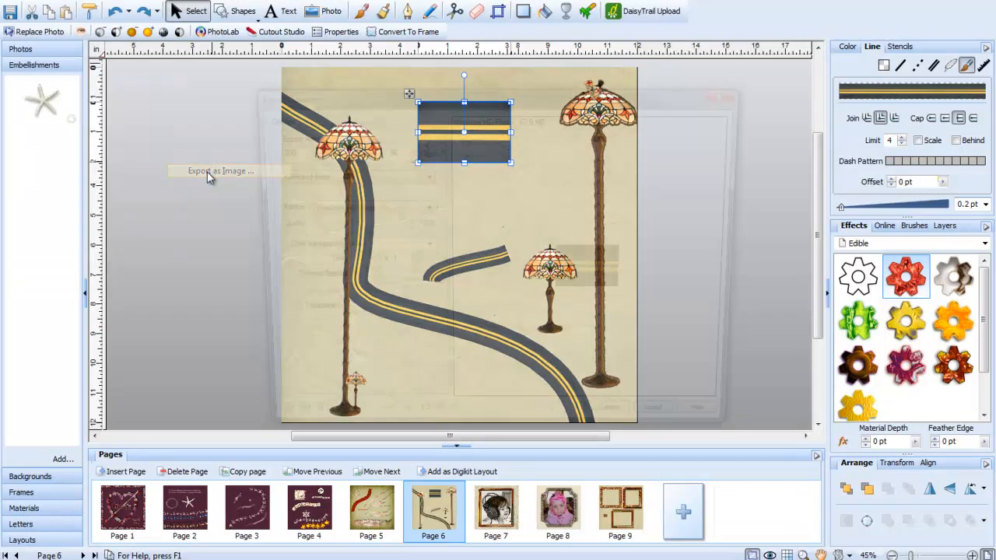
pyautogui.click(218, 171)
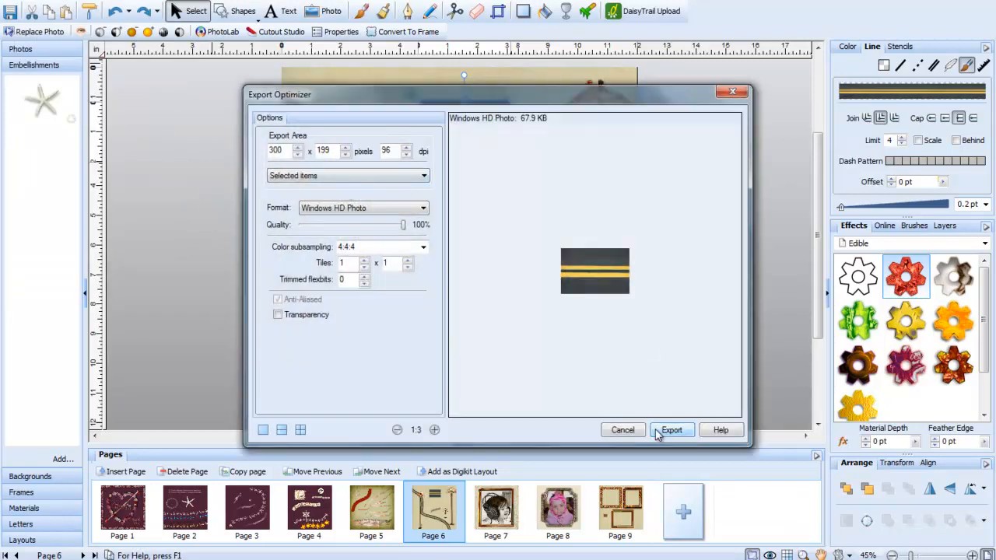
pyautogui.click(671, 429)
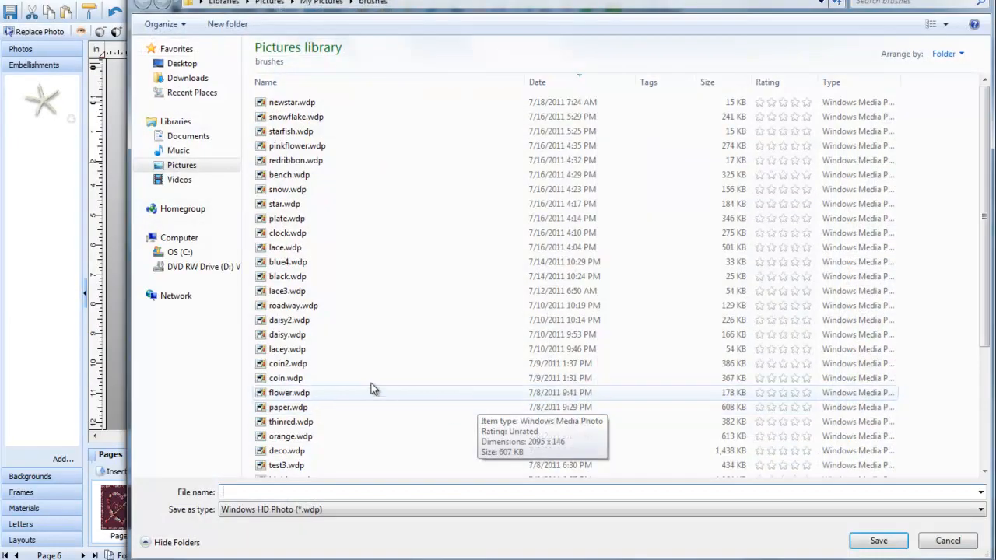
pyautogui.write('r')
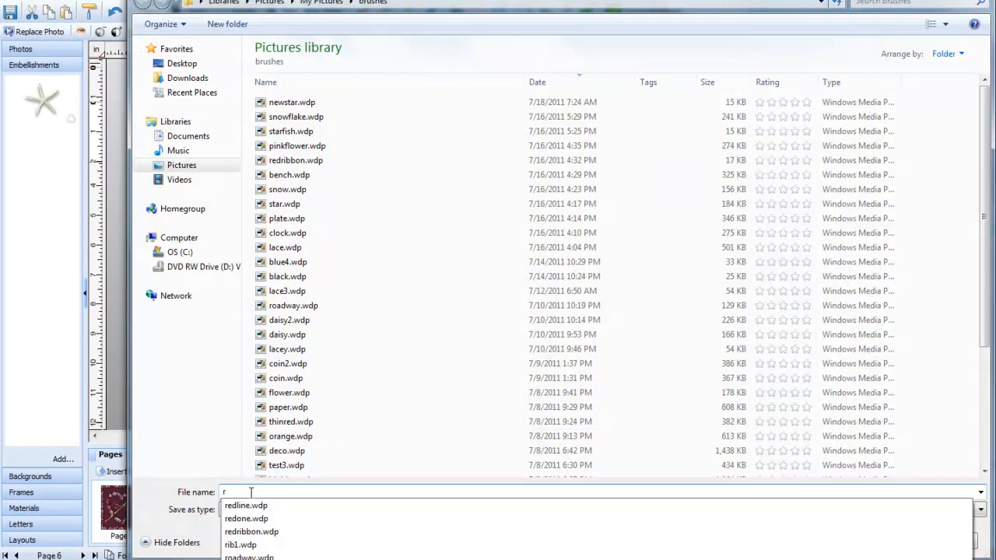
pyautogui.write('r')
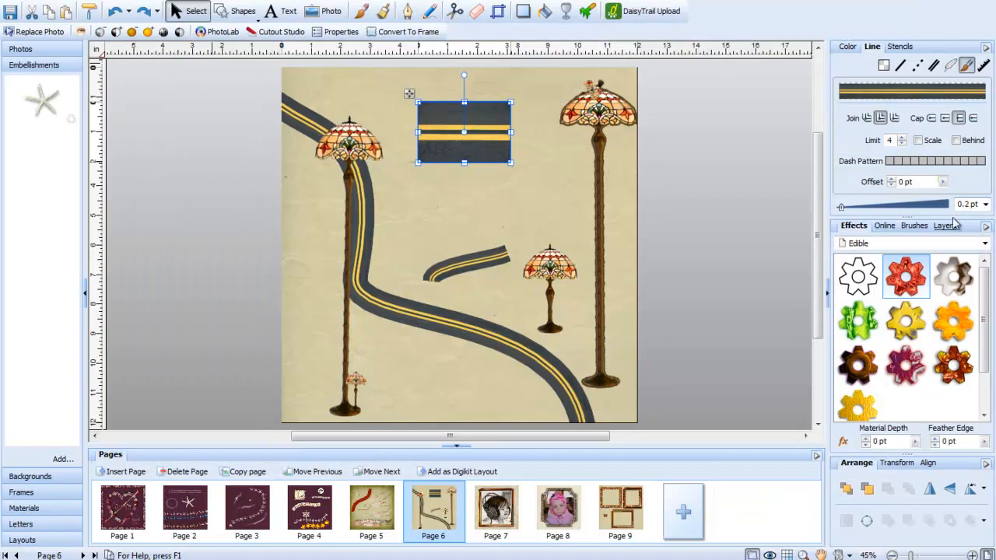
# Delete the roadtrip brush and create a new brush textured with the exported road image.
pyautogui.click(913, 225)
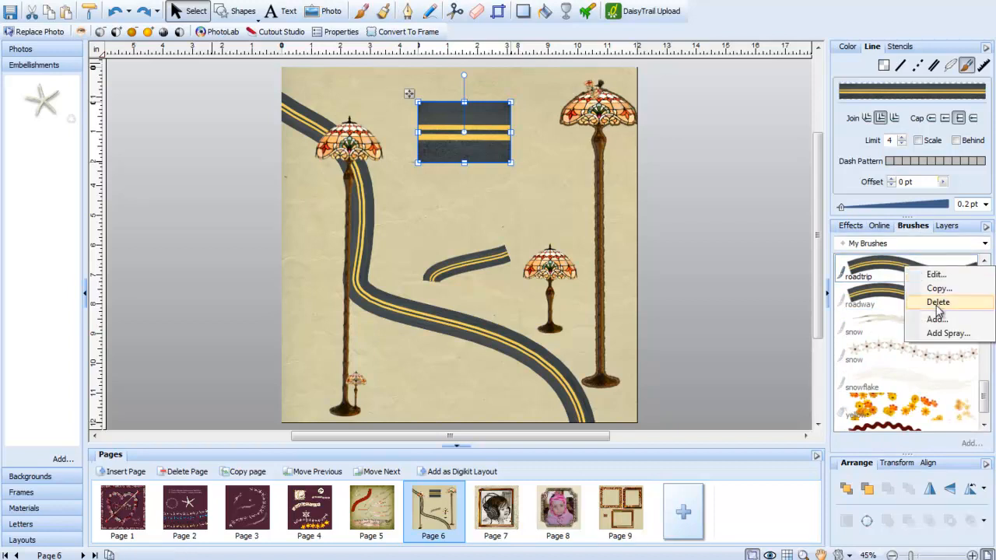
pyautogui.click(938, 302)
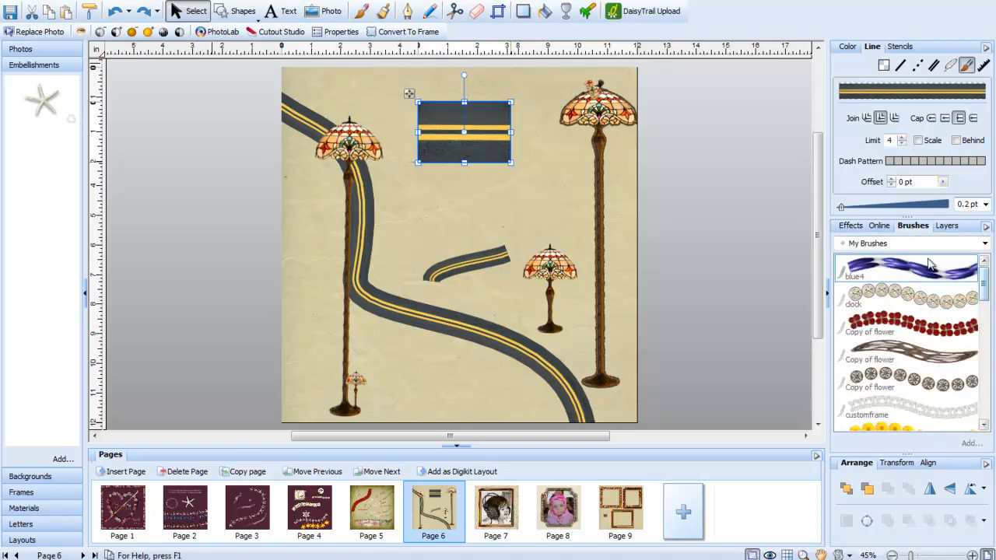
pyautogui.rightClick(879, 268)
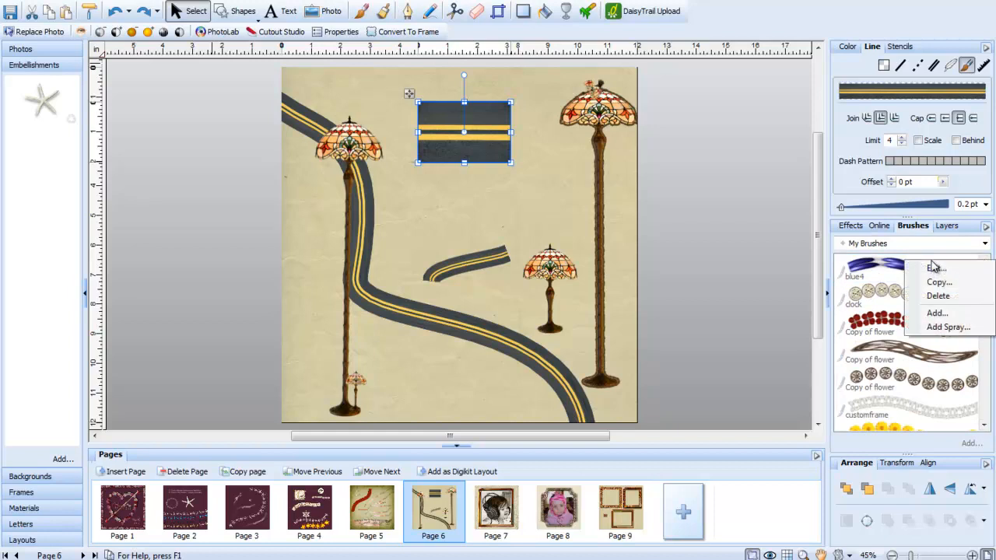
pyautogui.moveTo(937, 313)
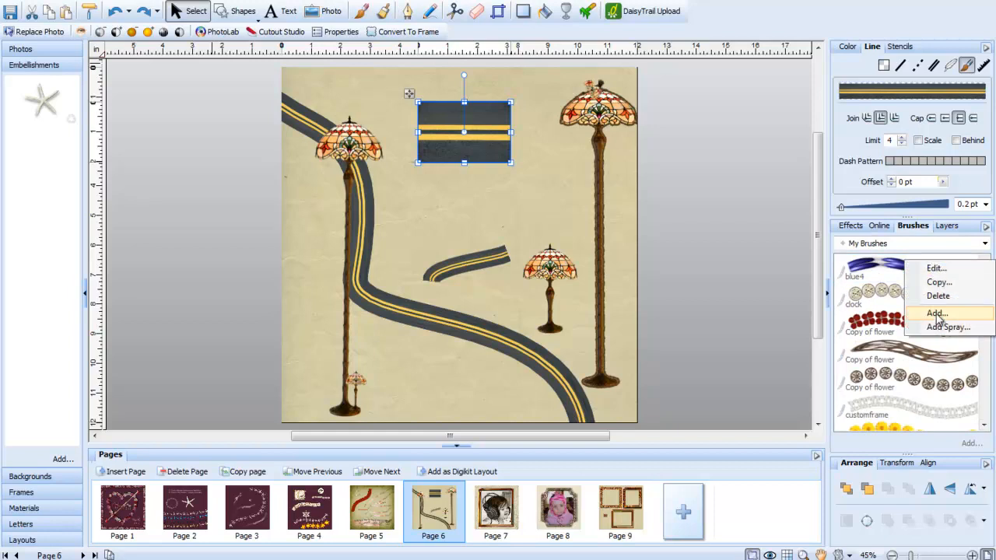
pyautogui.click(936, 313)
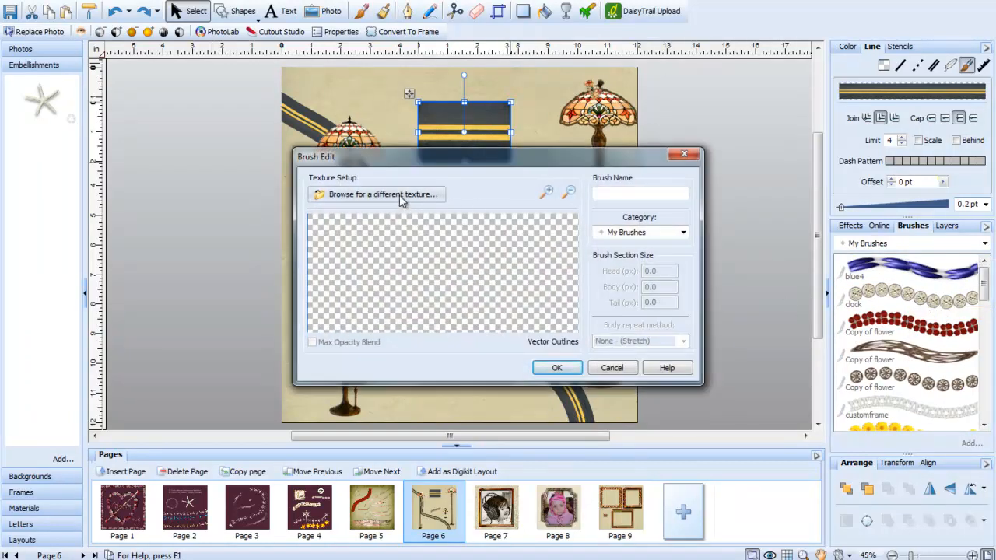
pyautogui.click(382, 194)
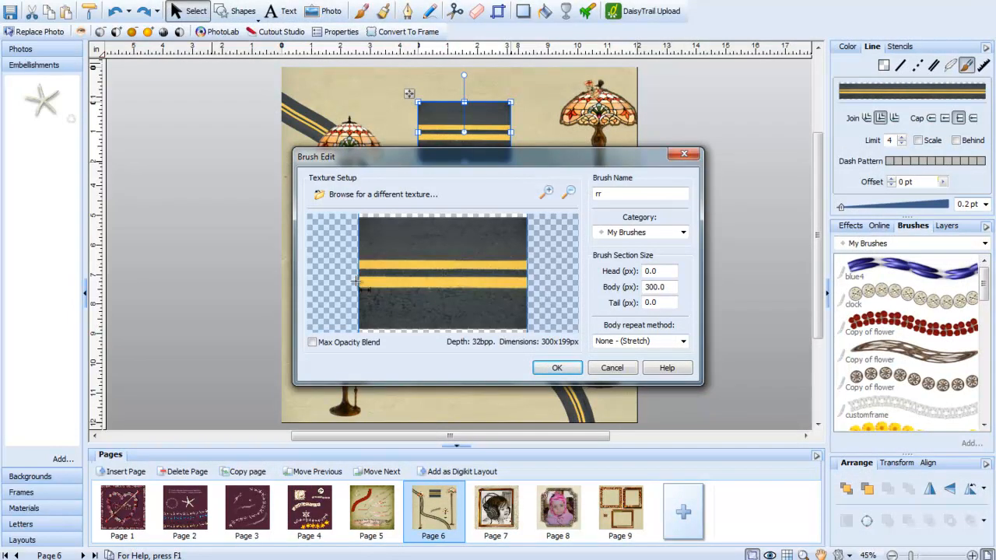
# Mark short head and tail ends, set Body repeat method to Simple, and save the rr brush.
pyautogui.moveTo(354, 280); pyautogui.dragTo(360, 280)
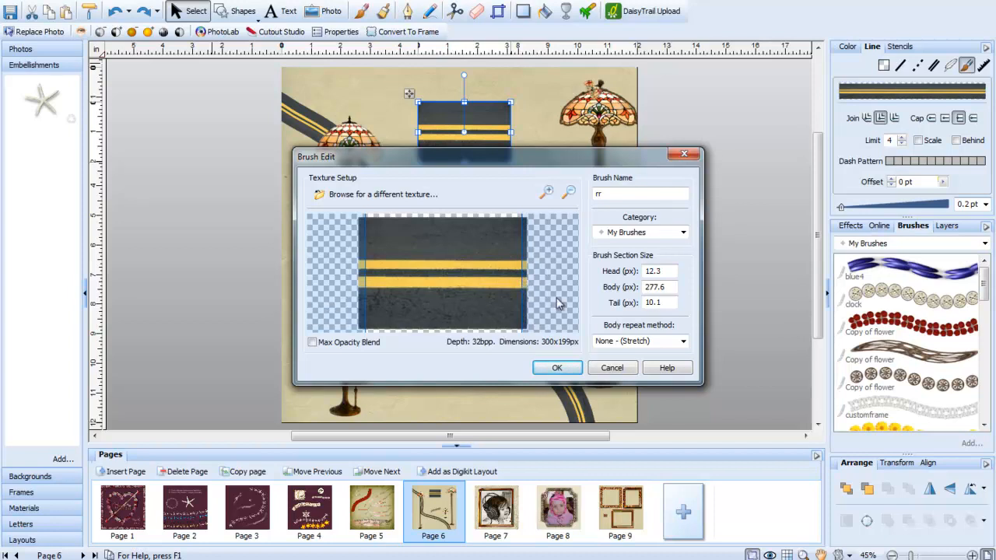
pyautogui.moveTo(433, 125)
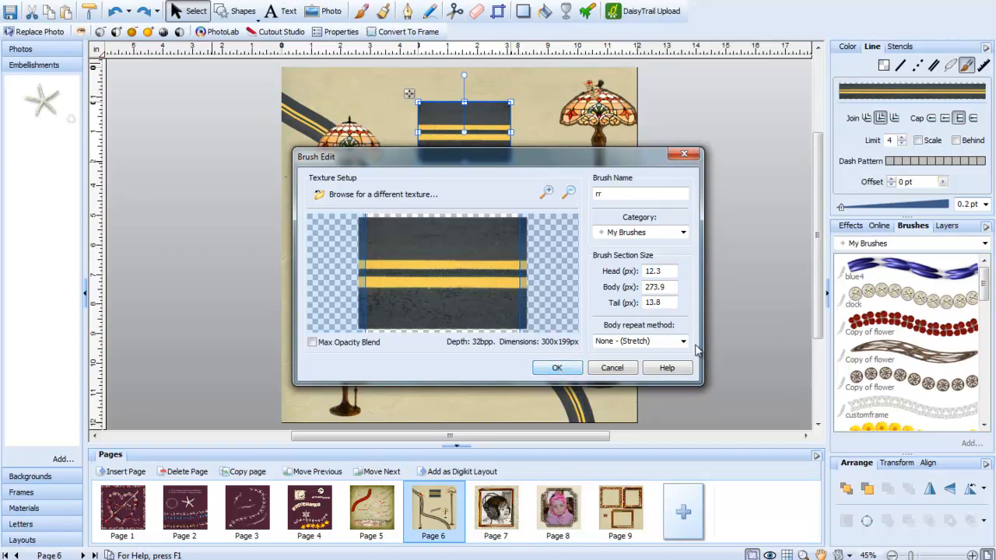
pyautogui.click(683, 341)
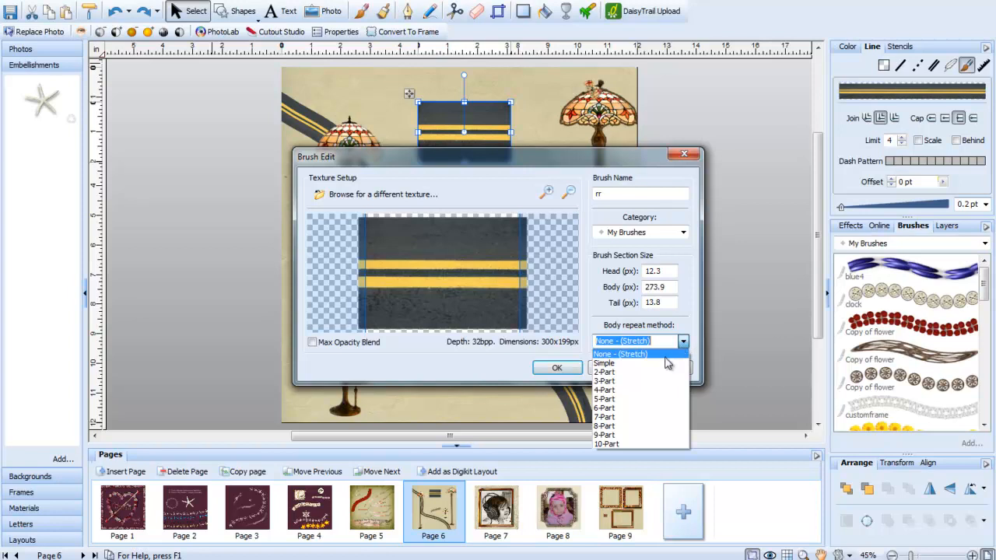
pyautogui.click(604, 362)
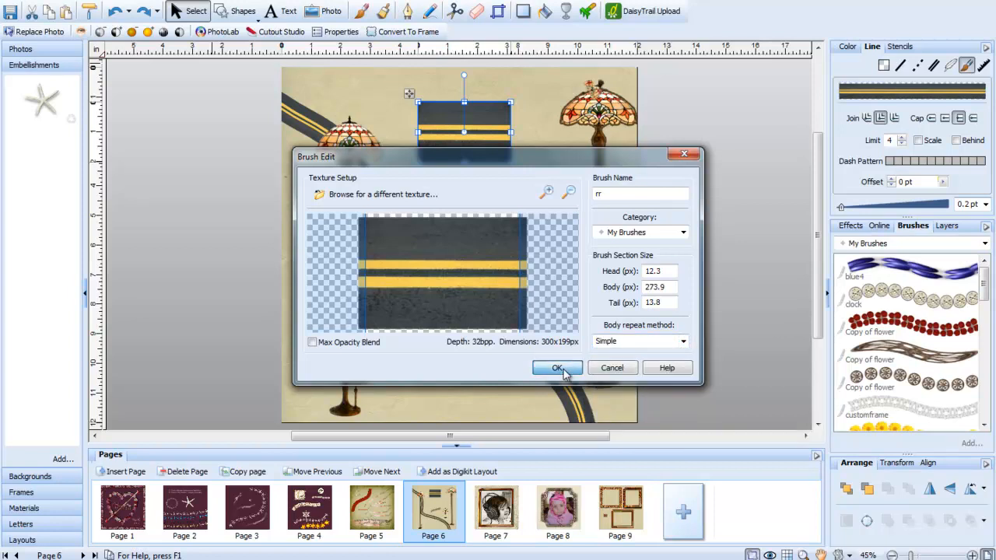
pyautogui.click(557, 368)
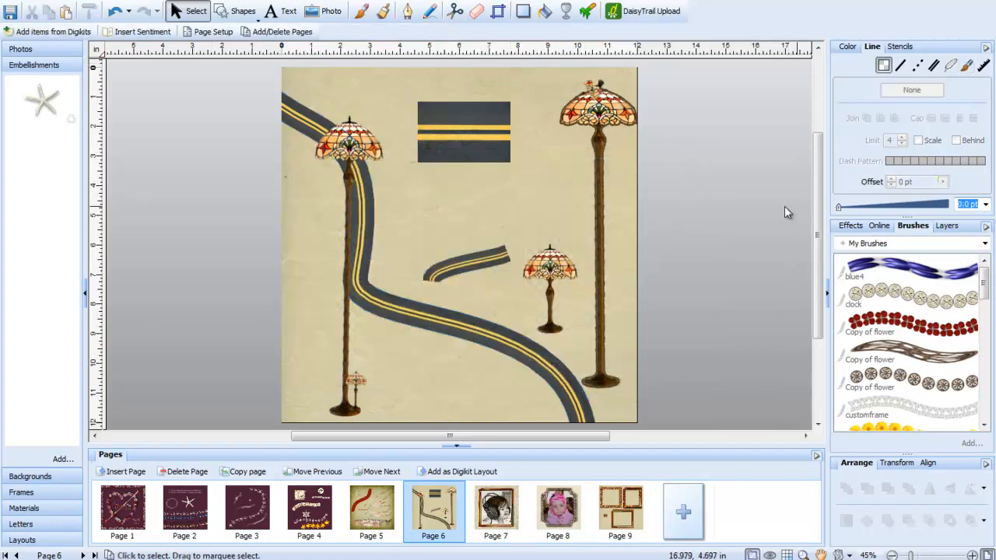
# Paint another winding road across page 6 with the rr brush widened to 64 pt.
pyautogui.click(363, 11)
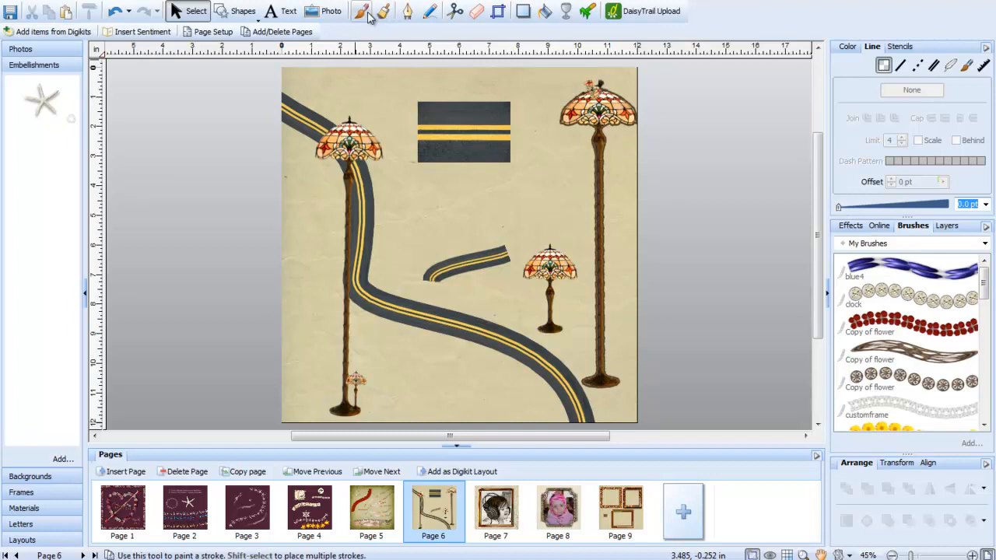
pyautogui.click(361, 11)
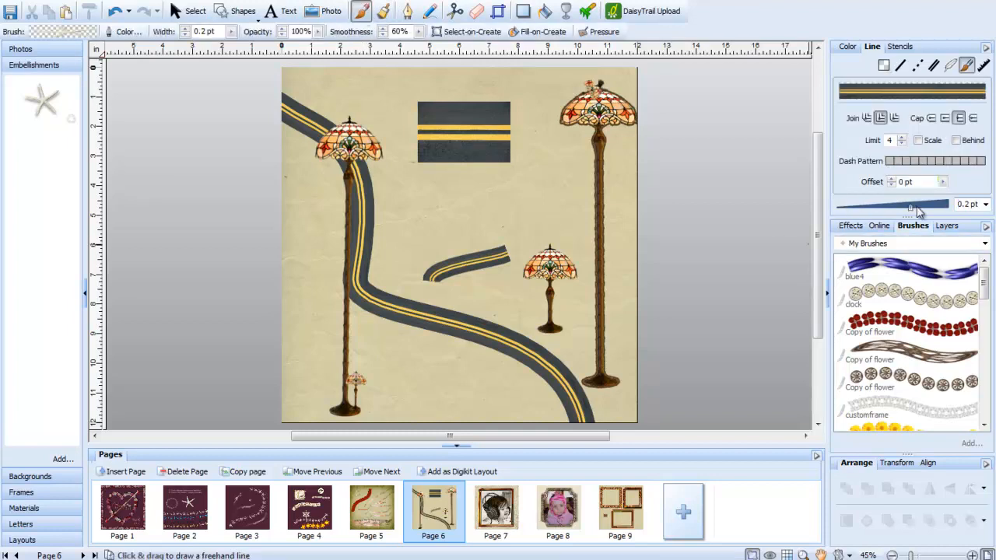
pyautogui.moveTo(412, 234); pyautogui.dragTo(533, 186)
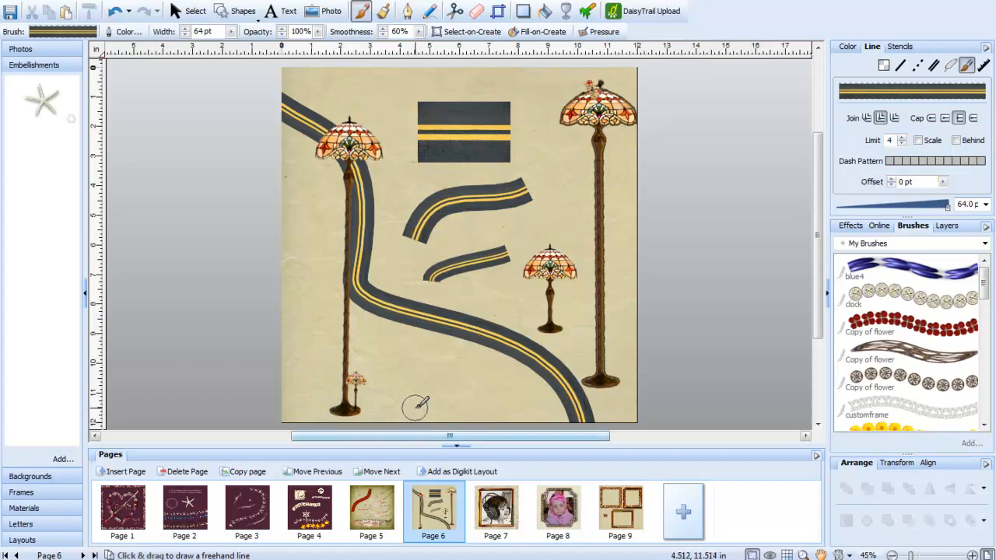
pyautogui.moveTo(417, 409); pyautogui.dragTo(514, 253)
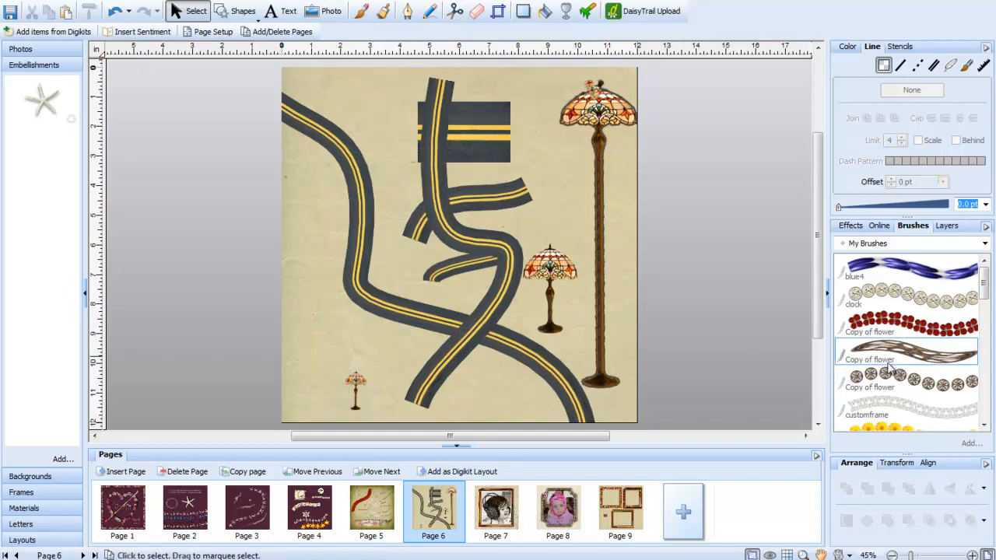
# Review the lamp2 brush's head, body and tail sections and keep it selected unchanged.
pyautogui.scroll(-3)
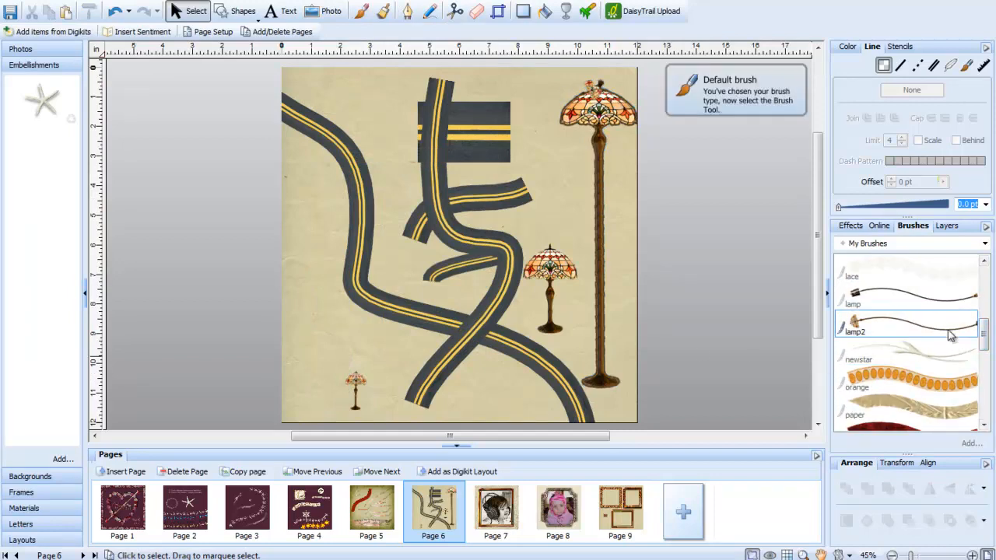
pyautogui.doubleClick(907, 325)
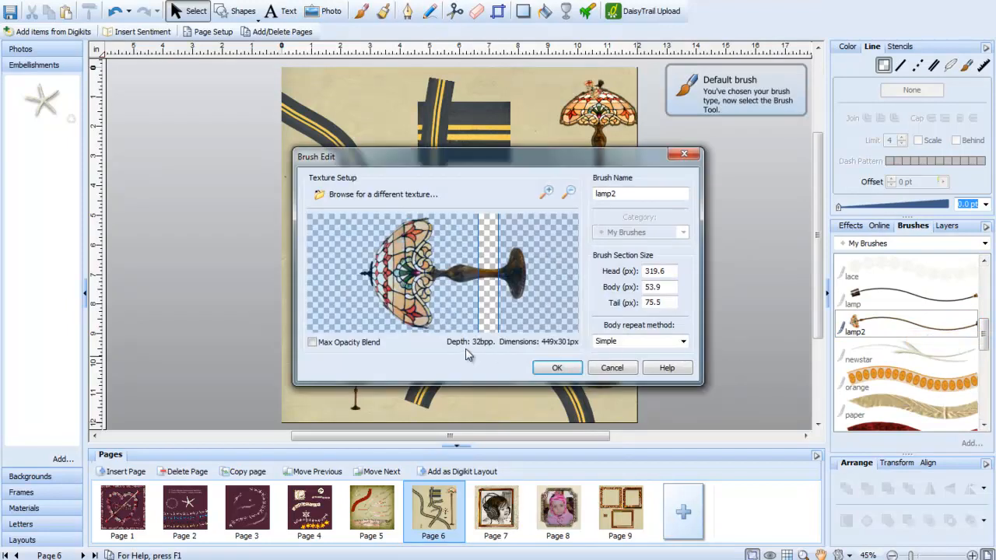
pyautogui.moveTo(354, 261)
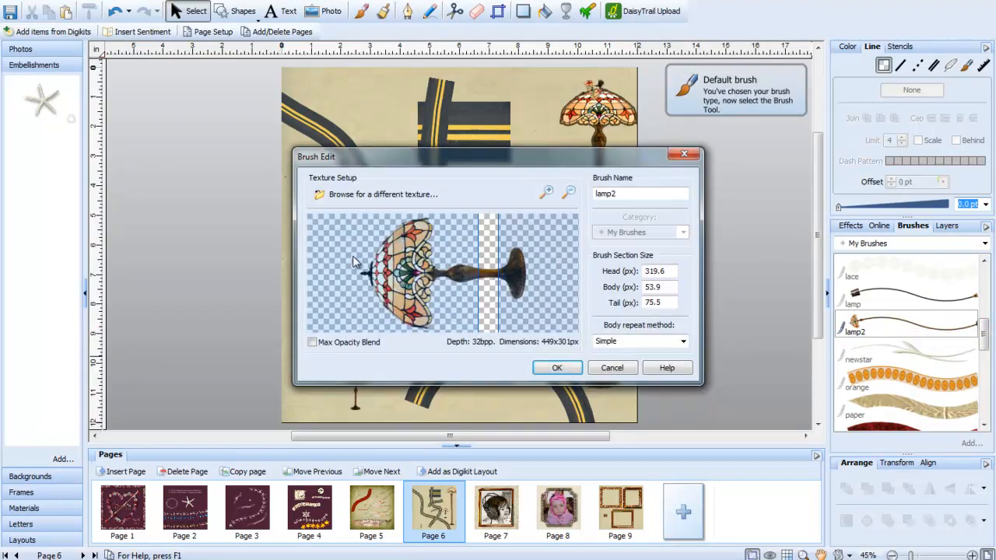
pyautogui.moveTo(426, 285)
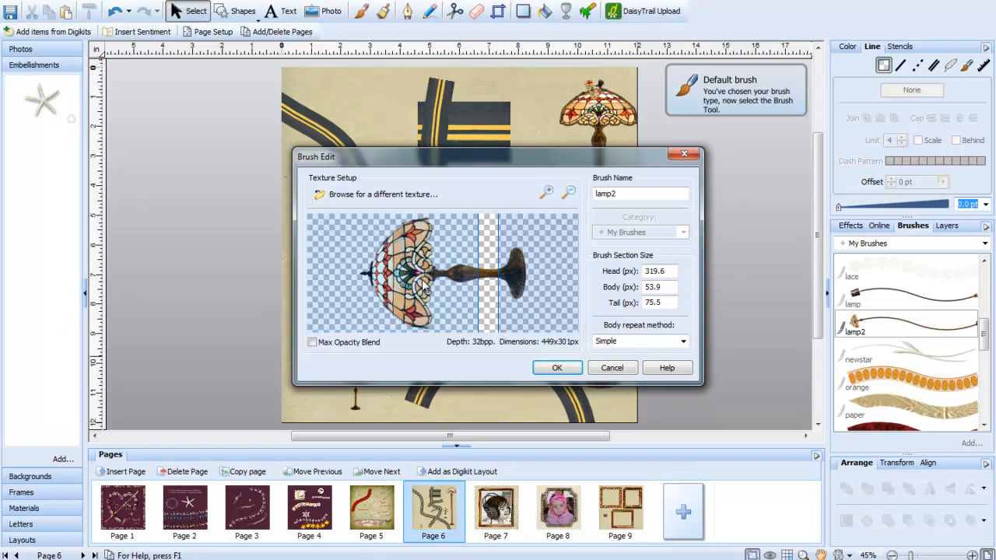
pyautogui.moveTo(518, 304)
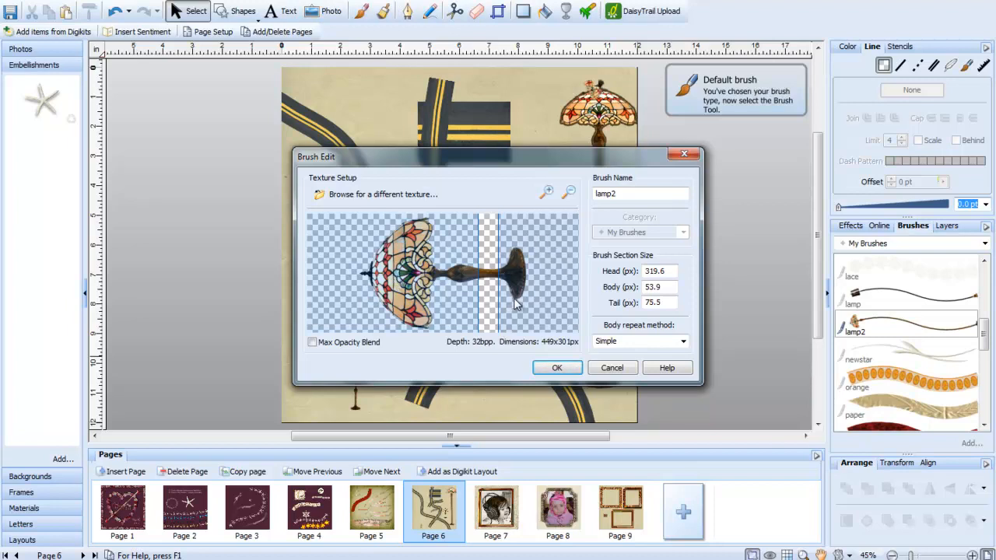
pyautogui.moveTo(482, 280)
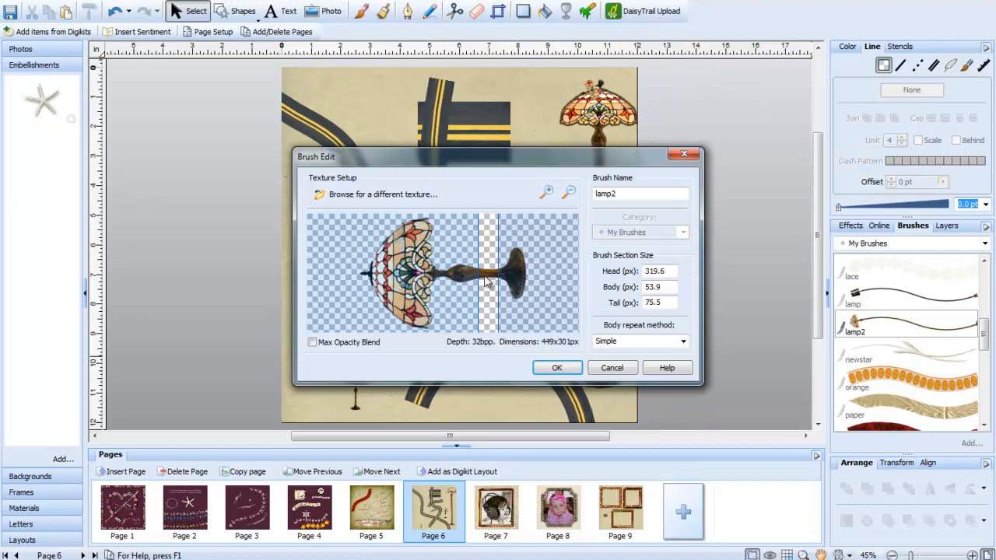
pyautogui.moveTo(490, 281)
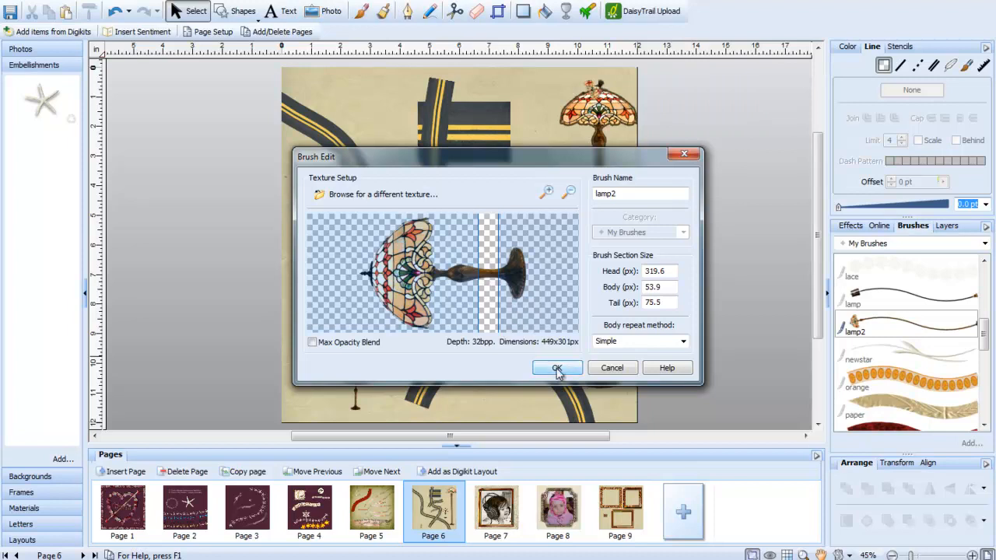
pyautogui.click(557, 367)
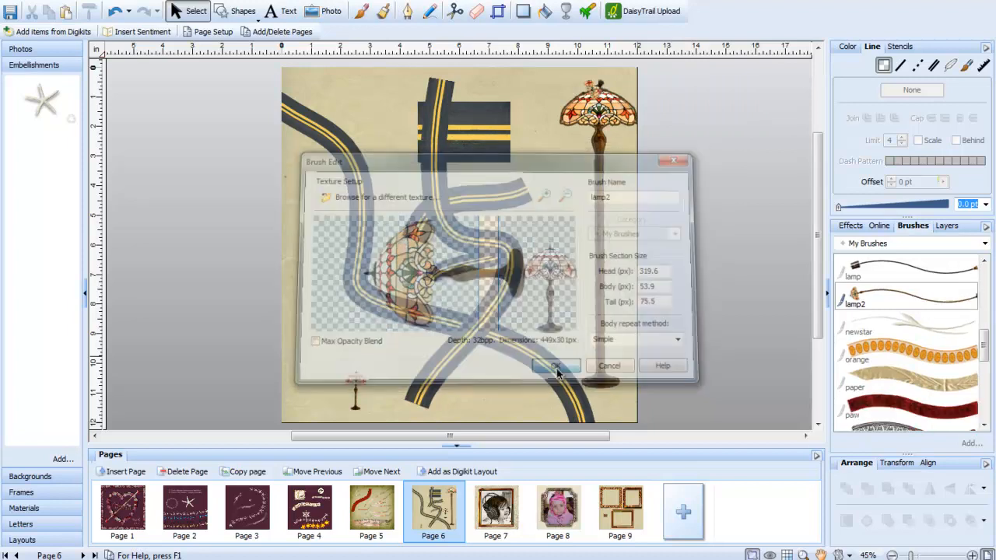
pyautogui.click(556, 366)
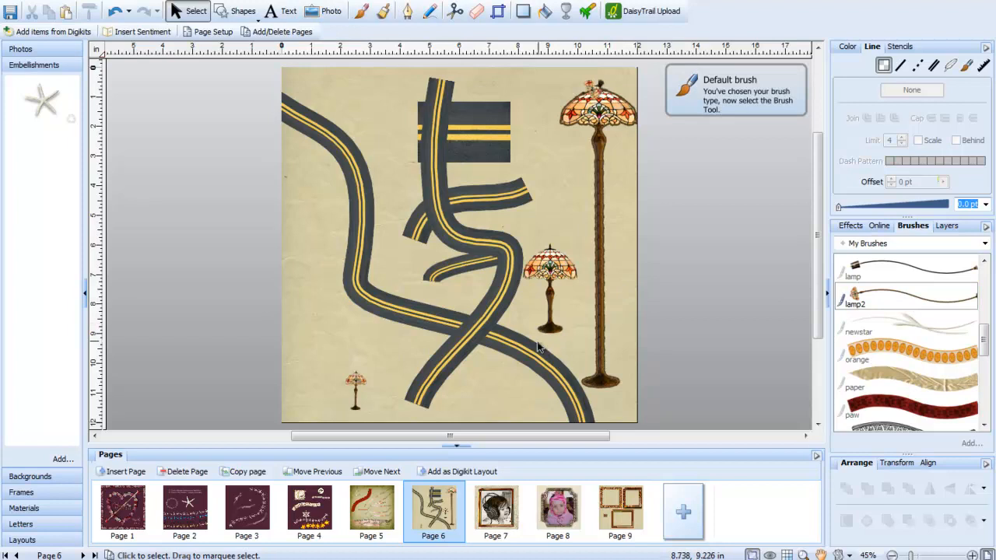
# Paint a short lamp2 stroke as a small standing lamp near the left edge of page 6.
pyautogui.click(361, 11)
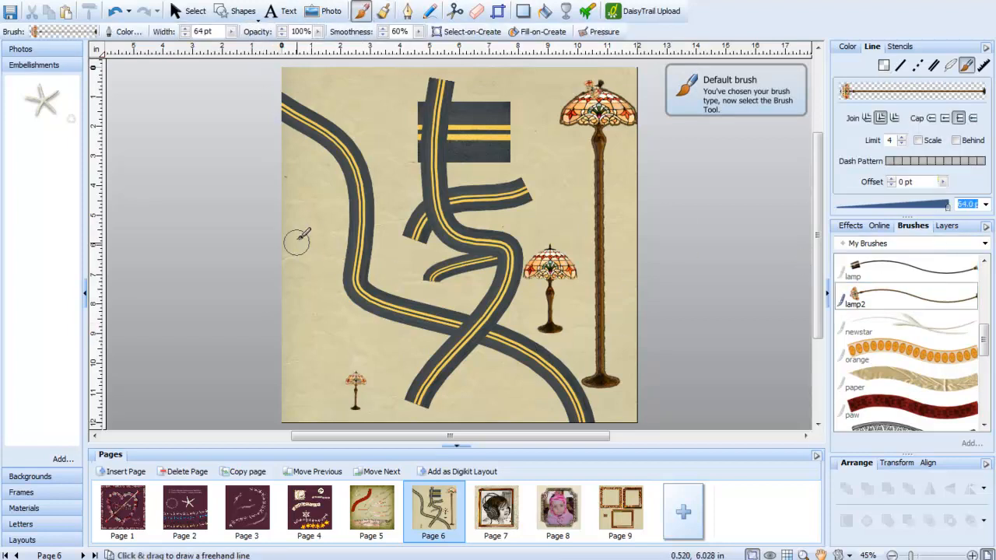
pyautogui.moveTo(307, 218)
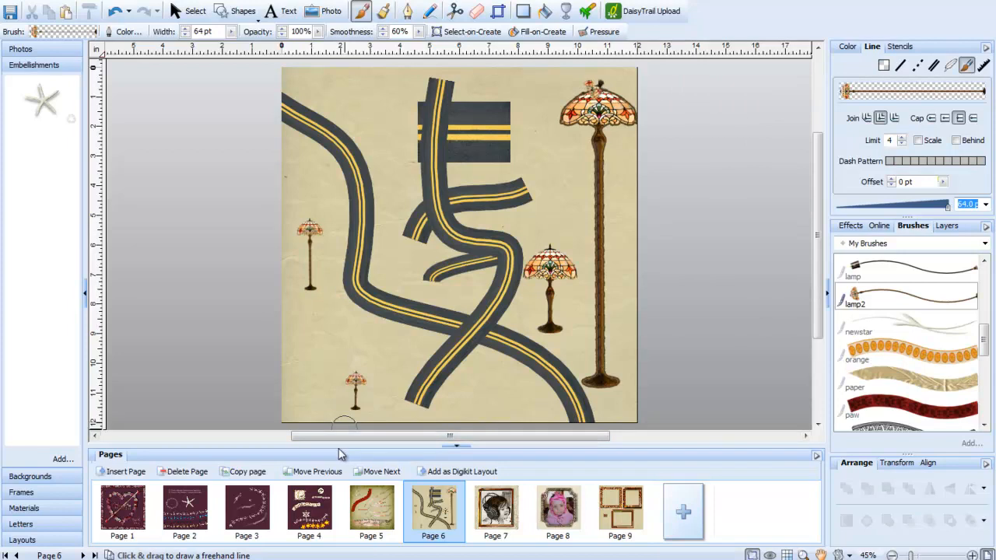
pyautogui.click(194, 11)
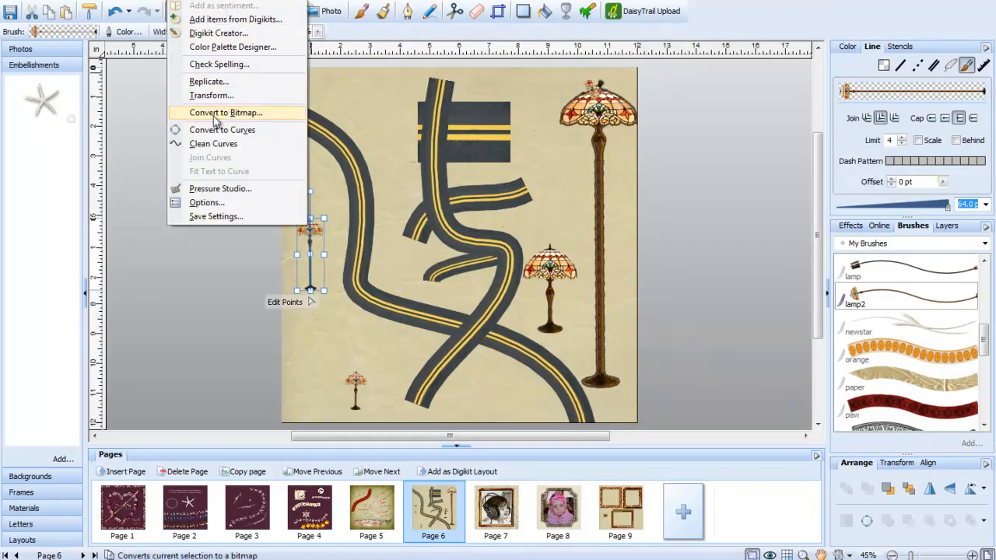
# Convert the painted left lamp to a bitmap and enlarge it into a tall standing lamp.
pyautogui.click(225, 112)
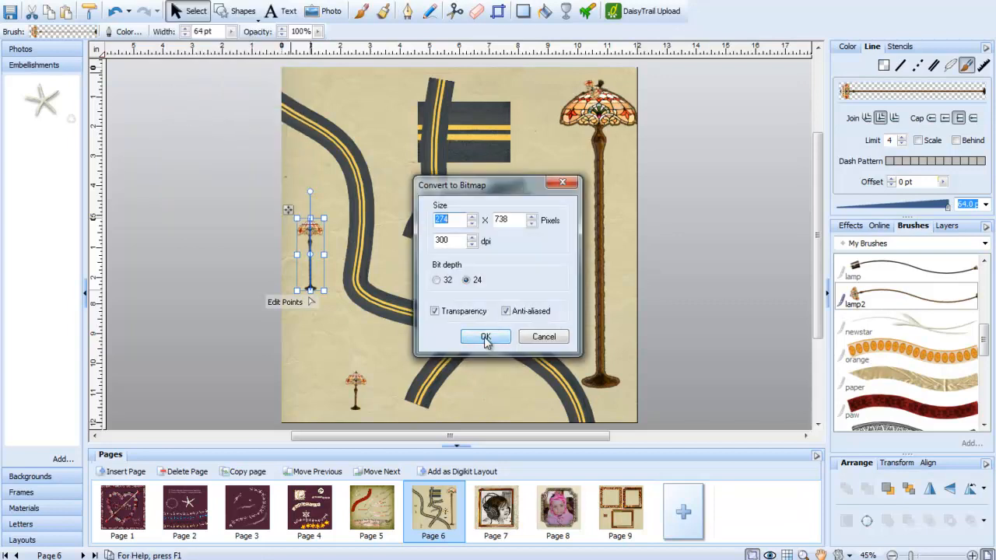
pyautogui.click(485, 336)
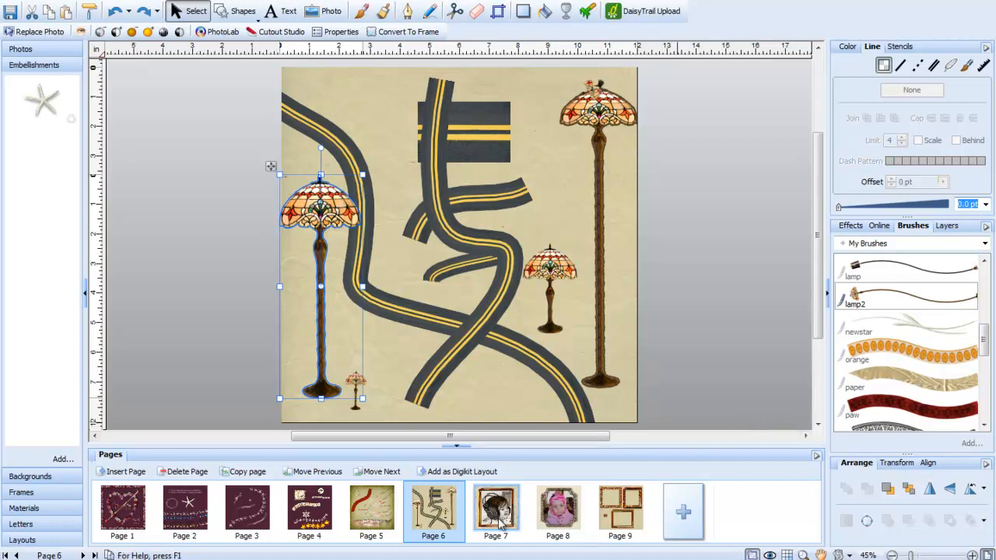
# Browse pages 7, 8 and 9, then return to page 7 with the headphones photo.
pyautogui.click(495, 509)
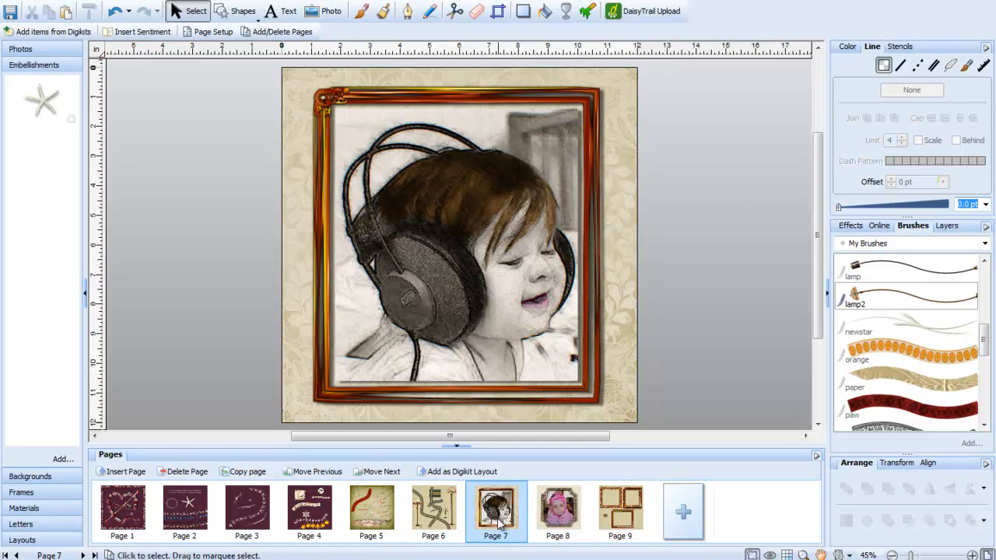
pyautogui.moveTo(599, 333)
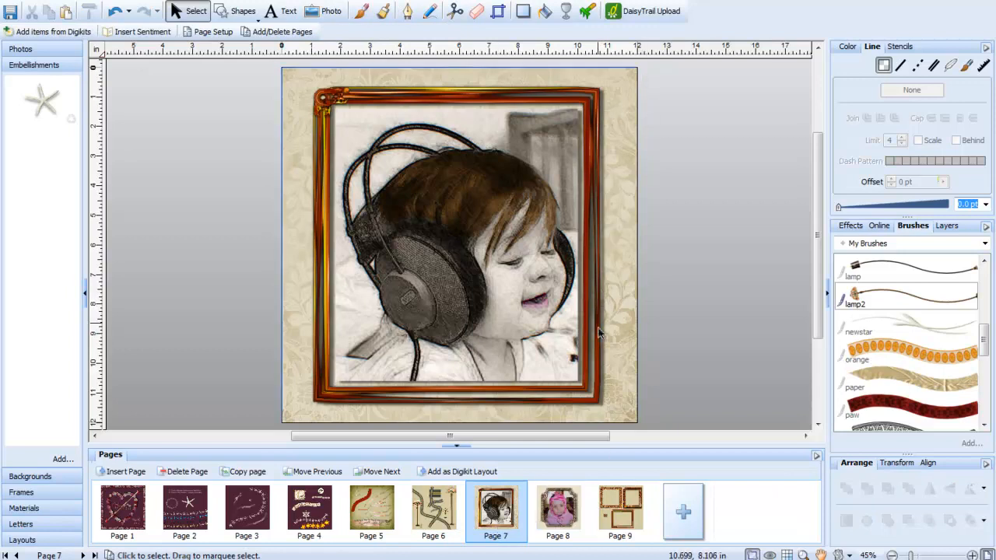
pyautogui.moveTo(339, 397)
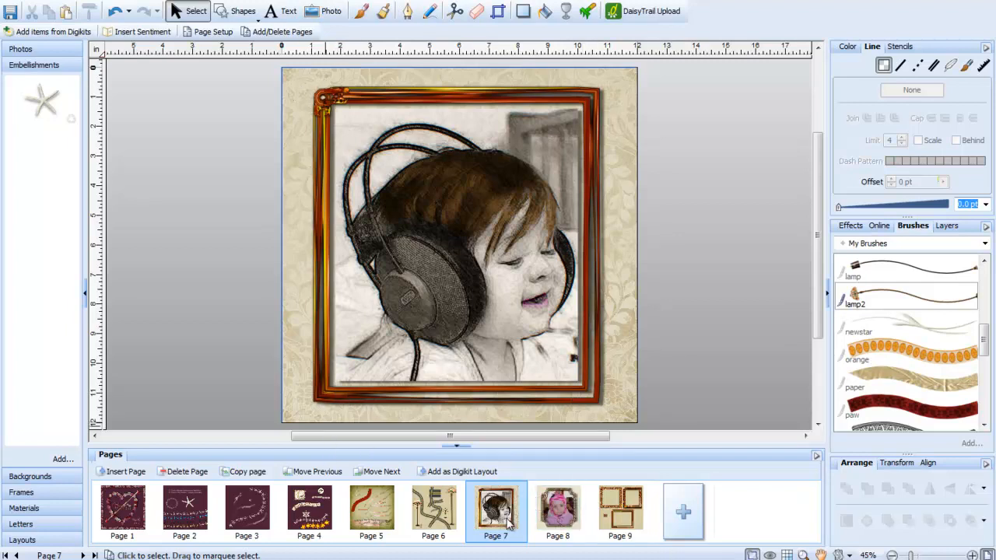
pyautogui.click(558, 510)
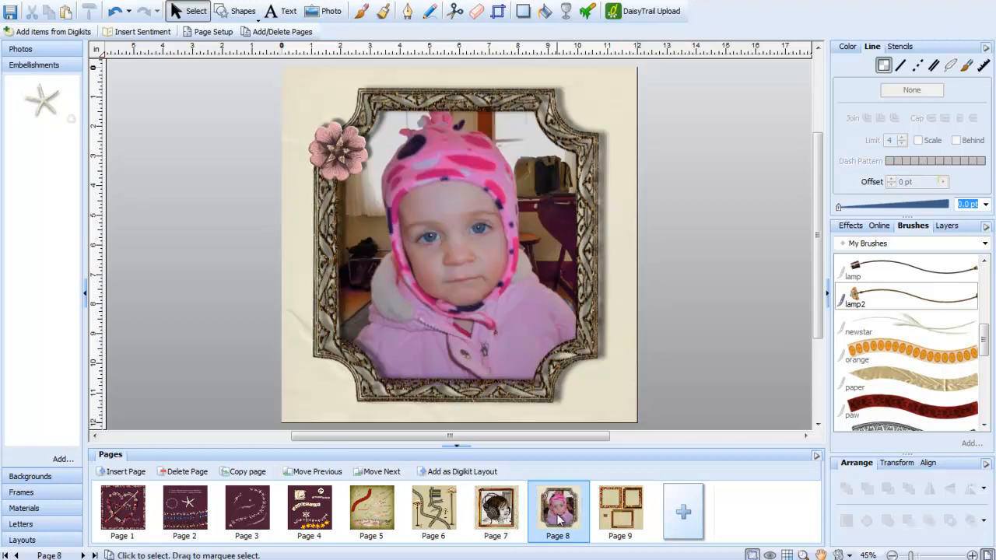
pyautogui.click(620, 510)
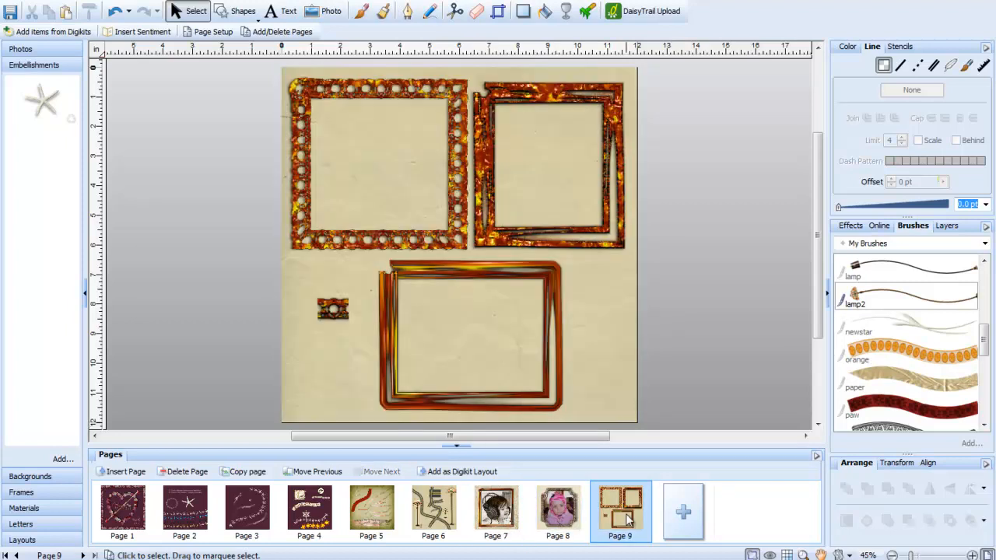
pyautogui.click(496, 510)
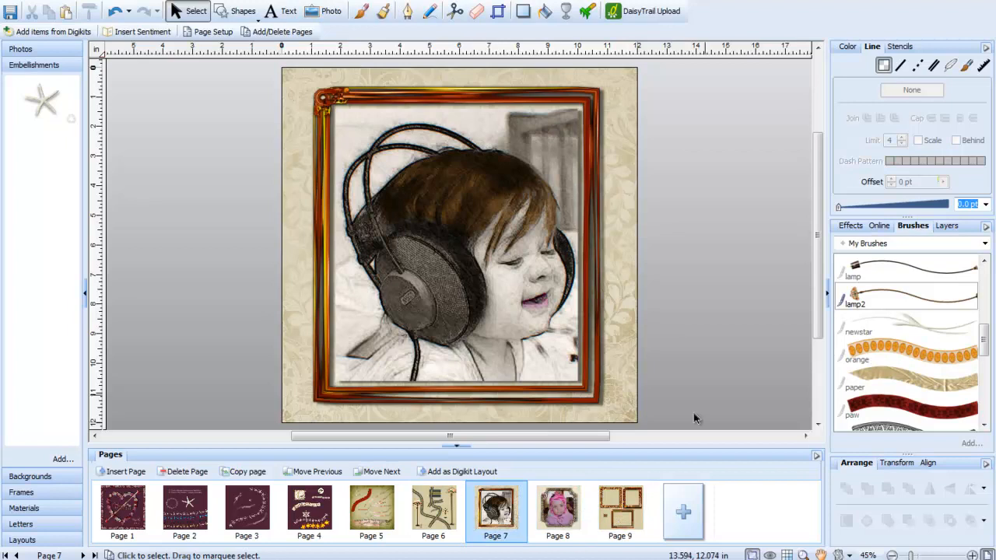
pyautogui.moveTo(679, 286)
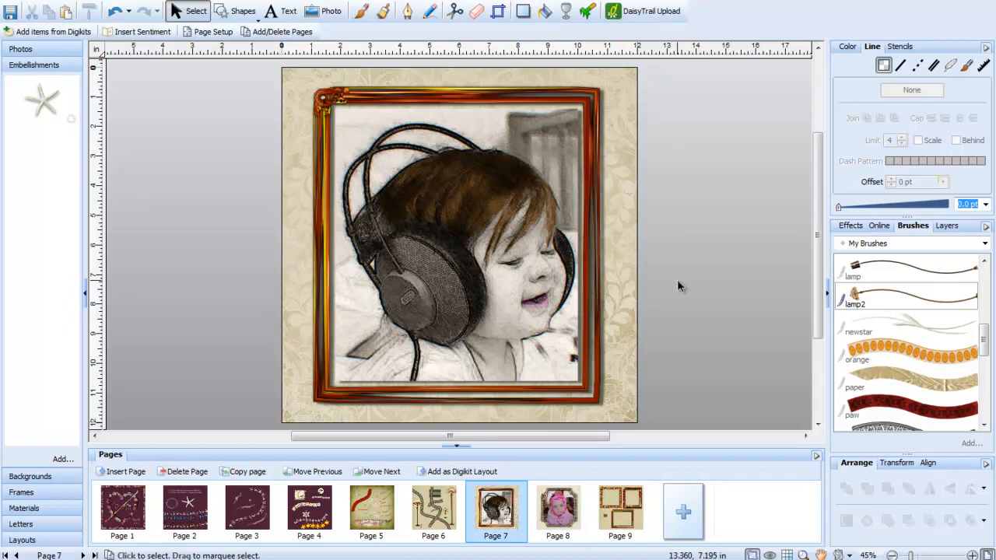